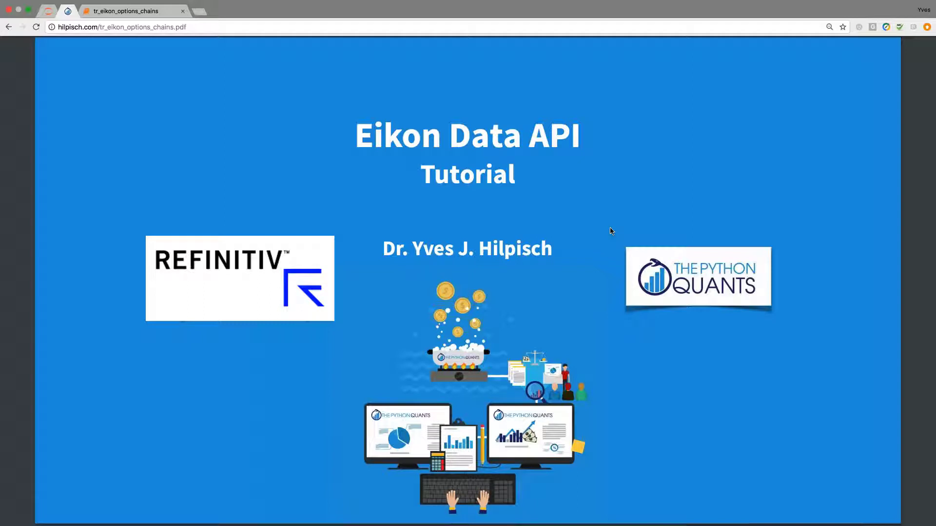
- Page down through the Eikon options-chains slides from the title slide to the Agenda slide
scroll("down", 3)
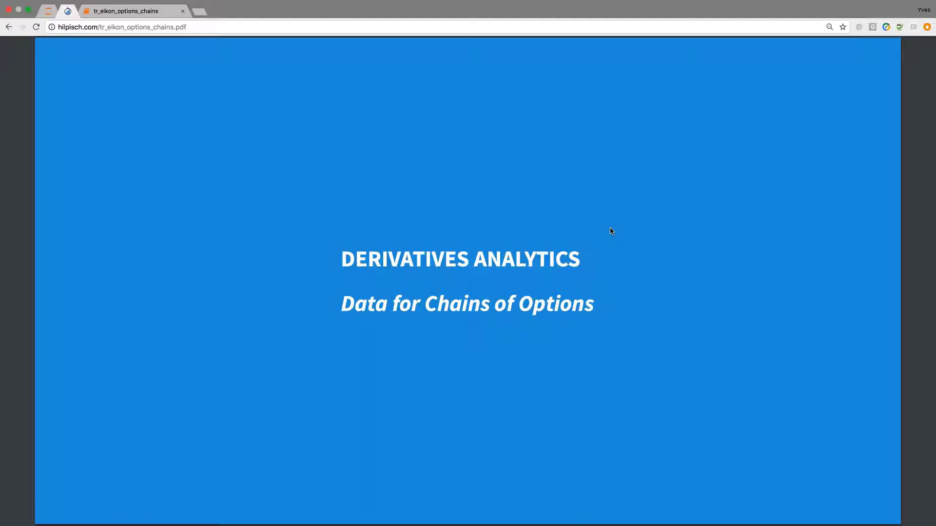
scroll("down", 3)
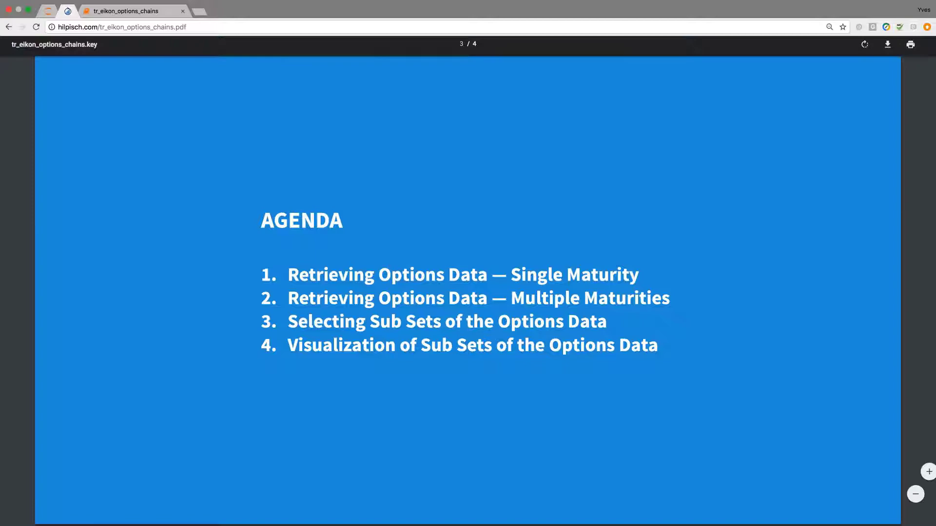
- Run the notebook's version cells showing Python 3.6.4, eikon 0.1.12, NumPy 1.14.2, pandas 0.22.0 and Cufflinks 0.12.1
left_click(126, 11)
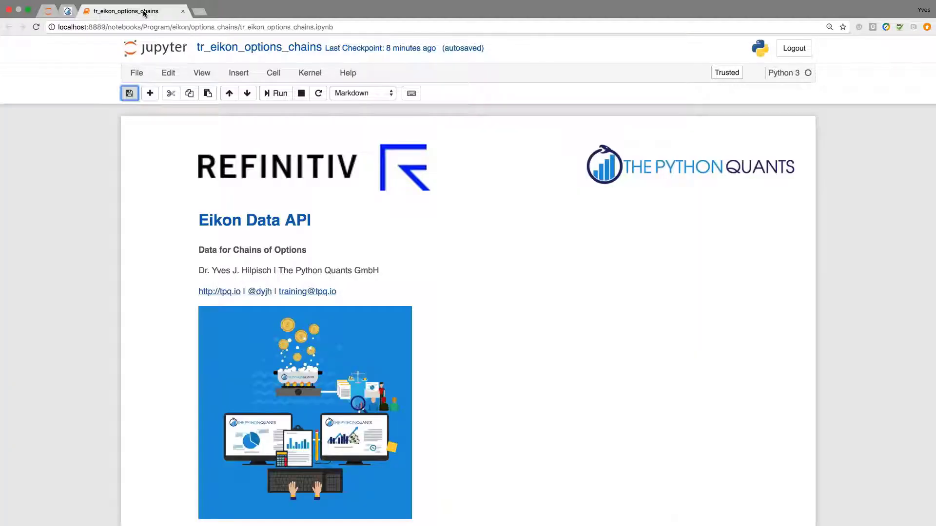
scroll("down", 3)
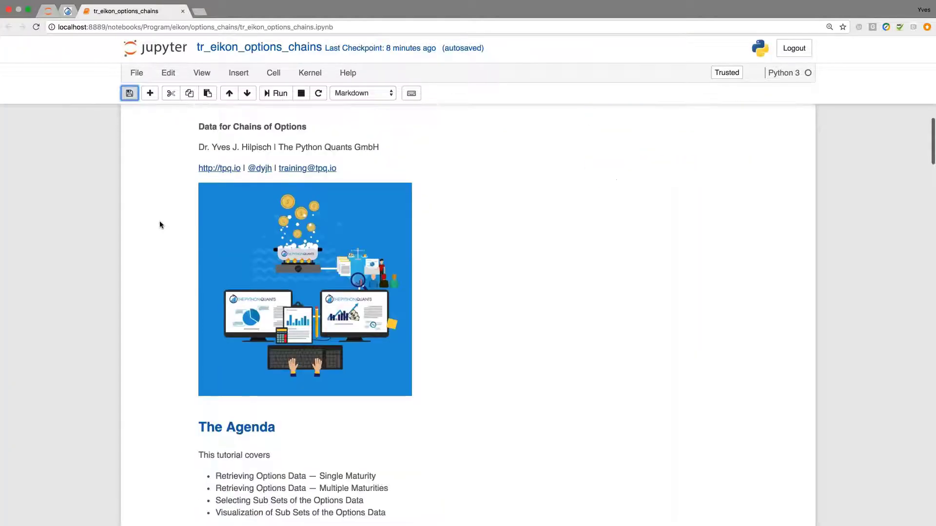
scroll("down", 3)
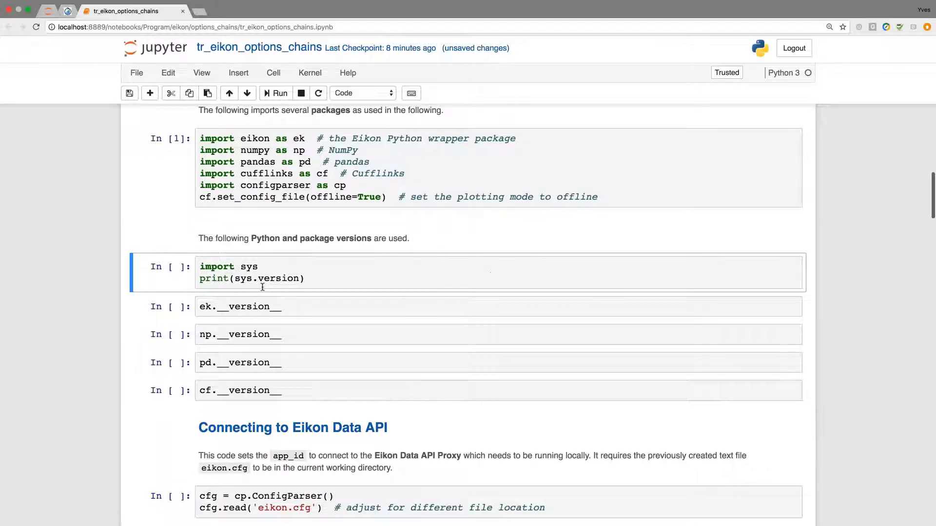
left_click(275, 93)
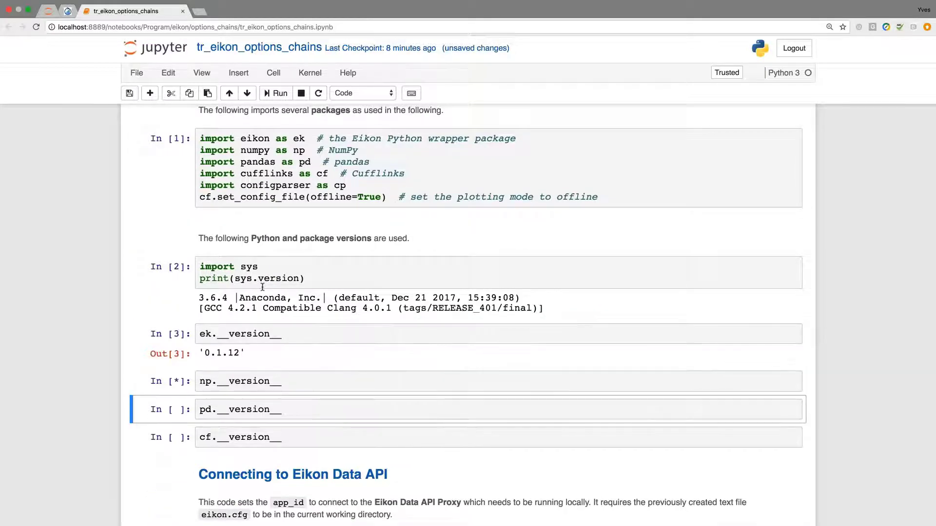
left_click(274, 93)
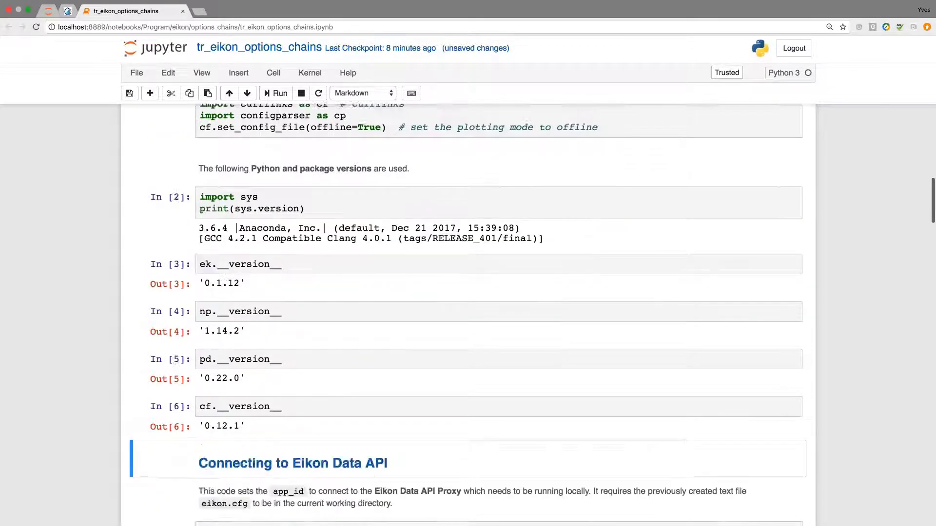
- Run the ConfigParser cell reading eikon.cfg and the ek.set_app_id cell to connect to Eikon
scroll("down", 3)
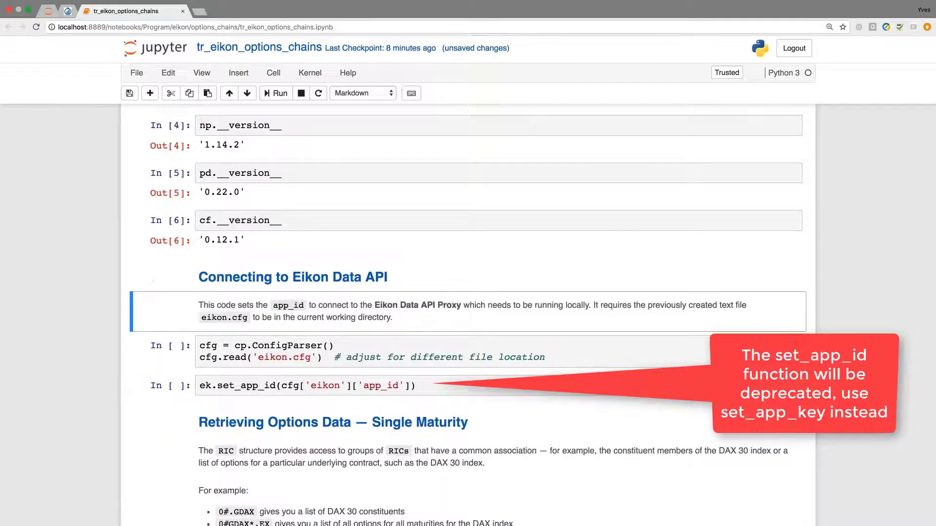
left_click(275, 93)
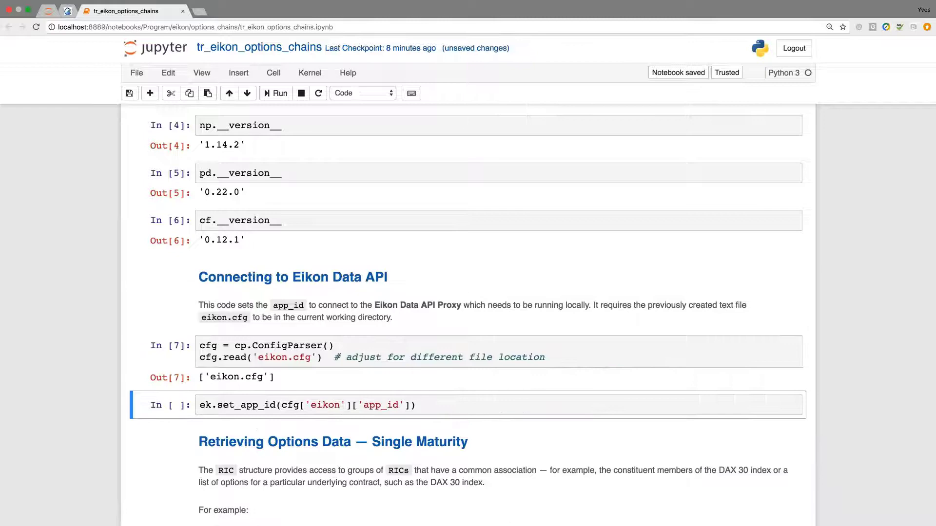
left_click(276, 94)
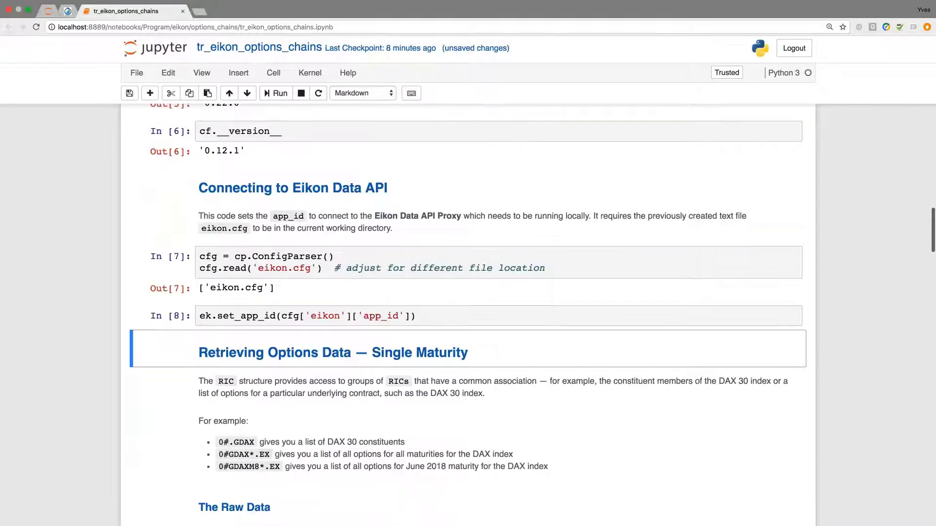
scroll("up", 3)
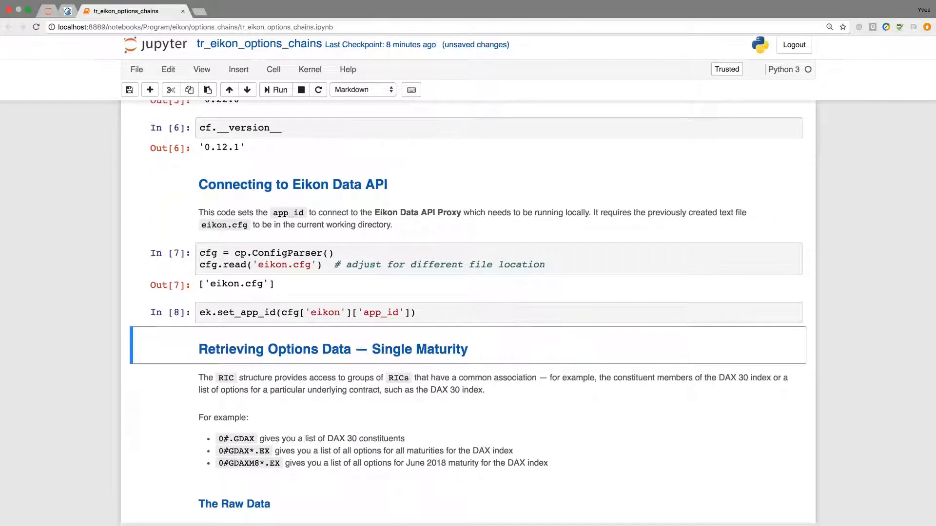
scroll("down", 3)
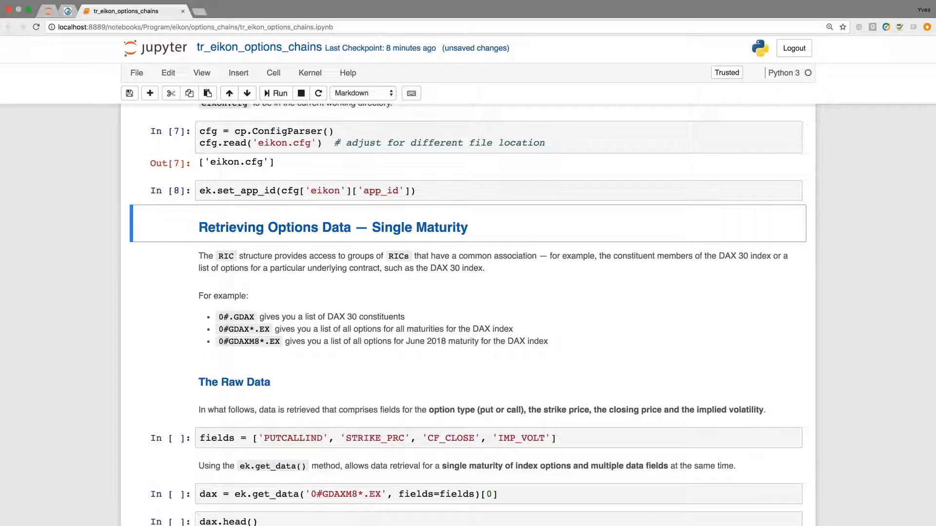
- Run the cell defining the option data fields for the June 2018 DAX retrieval
scroll("down", 3)
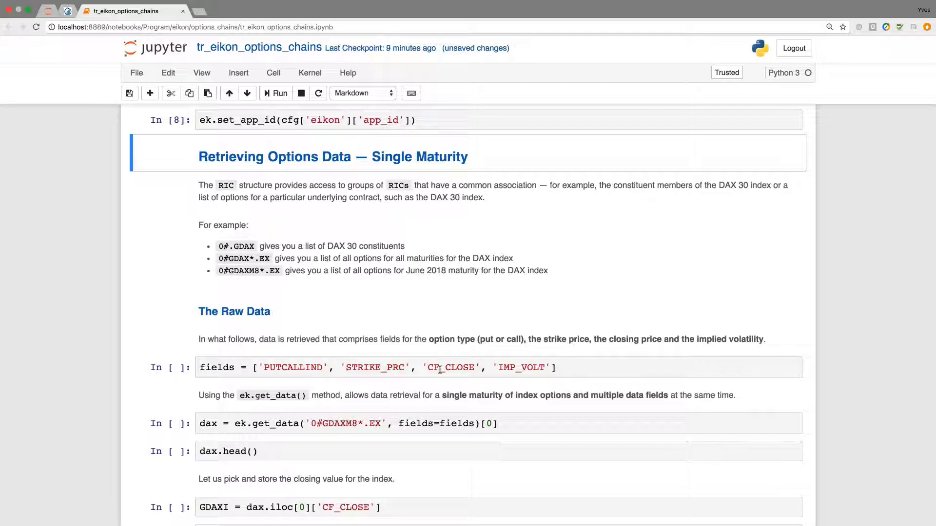
mouse_move(500, 368)
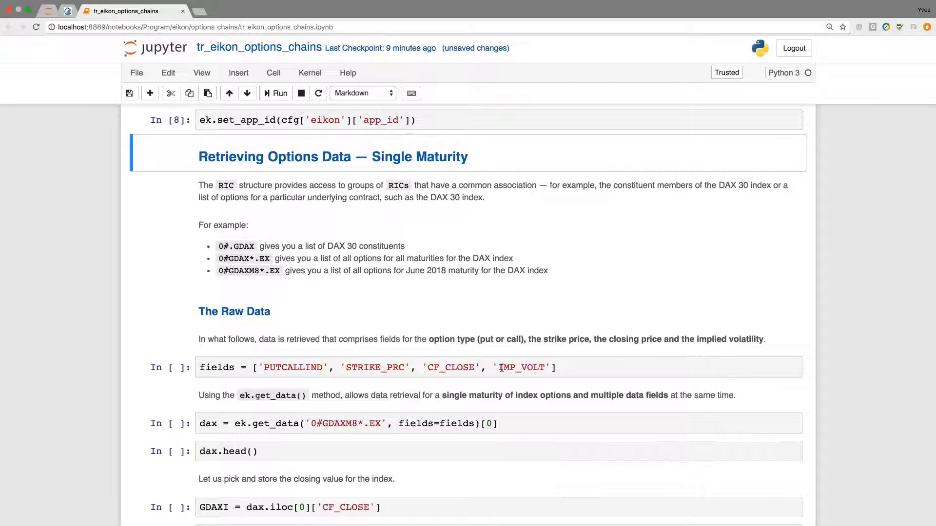
mouse_move(233, 267)
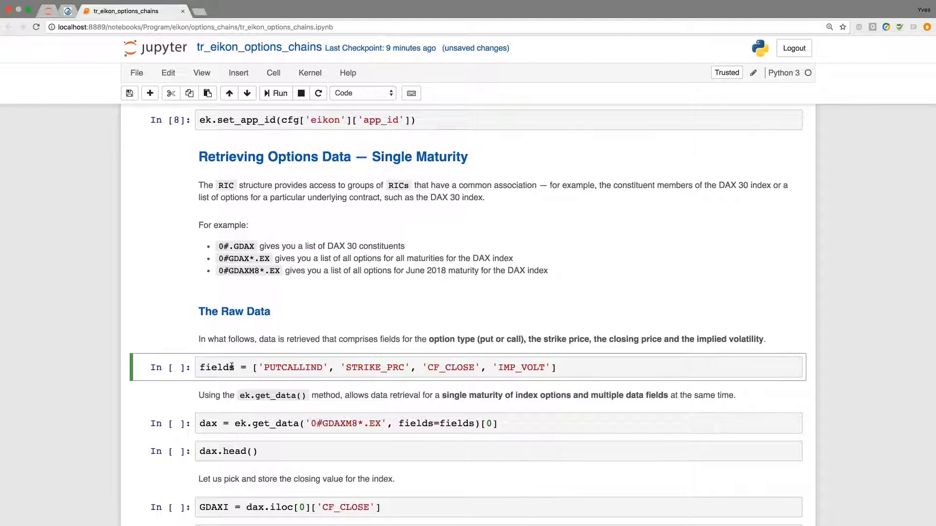
left_click(275, 93)
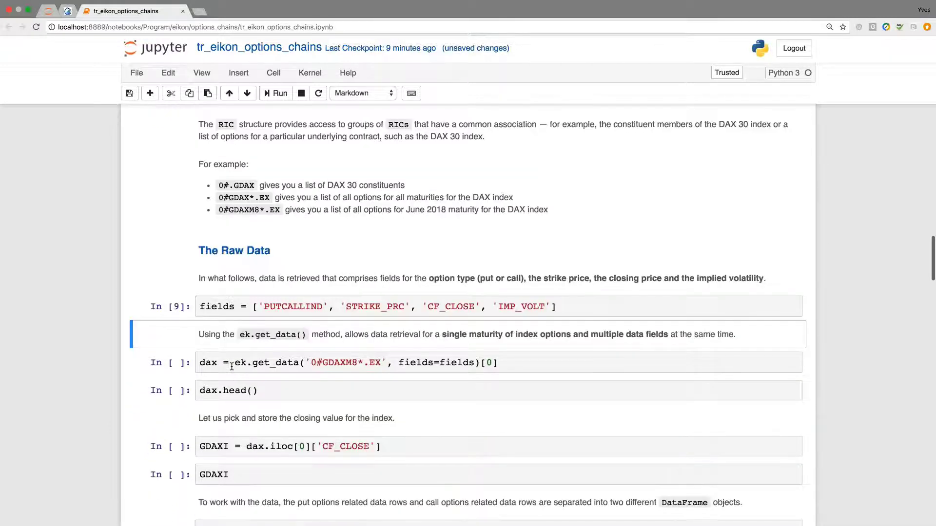
scroll("down", 3)
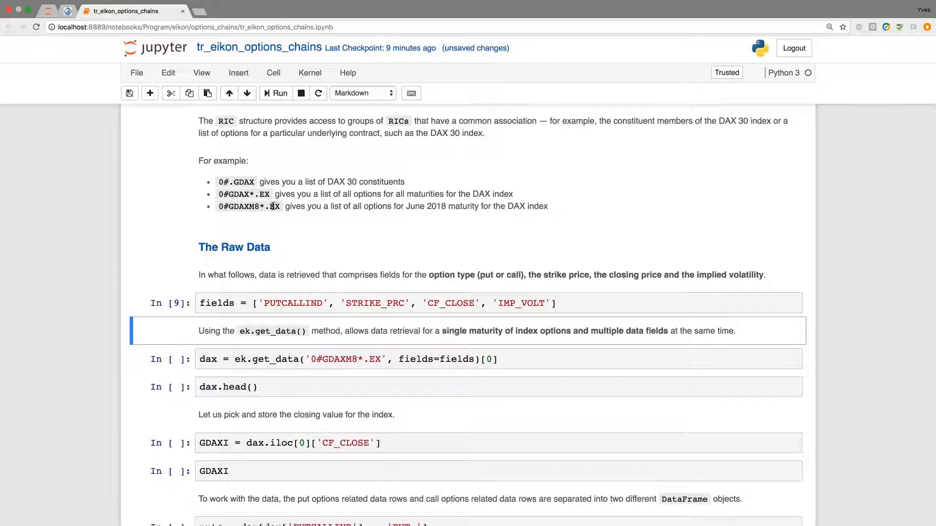
left_click(284, 359)
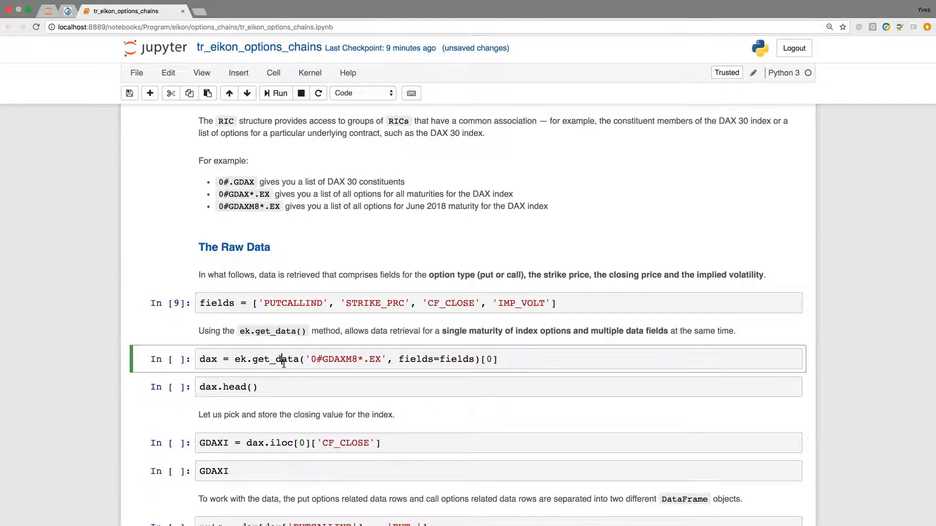
- Retrieve the June 2018 DAX options with ek.get_data and show dax.head() with /.GDAXI at 12500.47
left_click(275, 92)
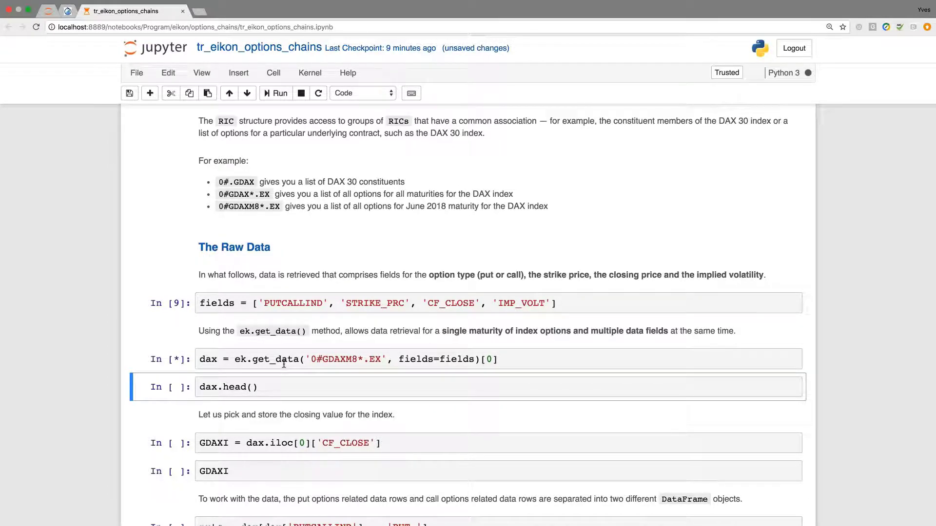
left_click(275, 94)
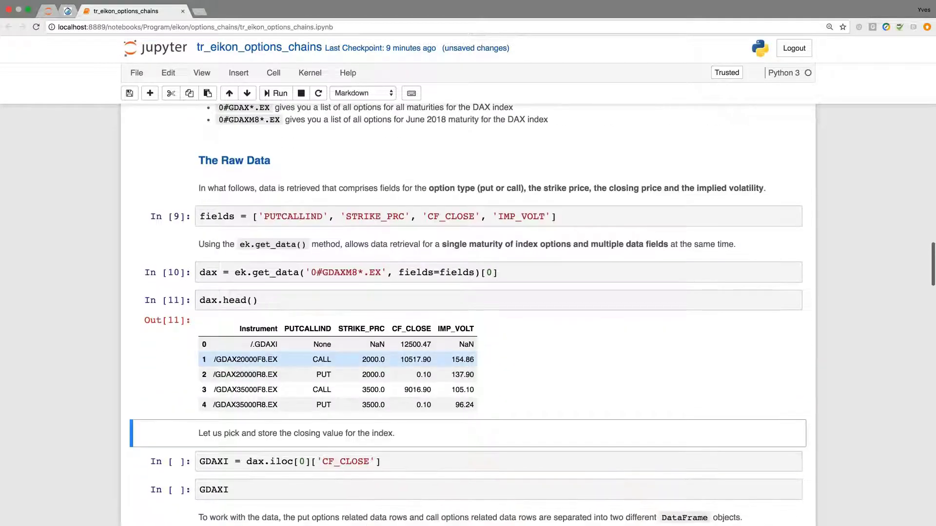
scroll("down", 3)
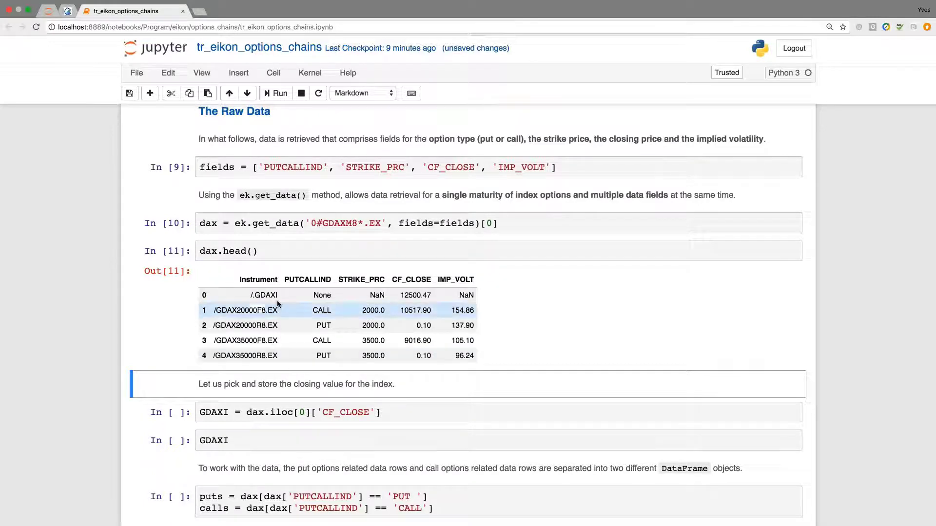
left_click(263, 295)
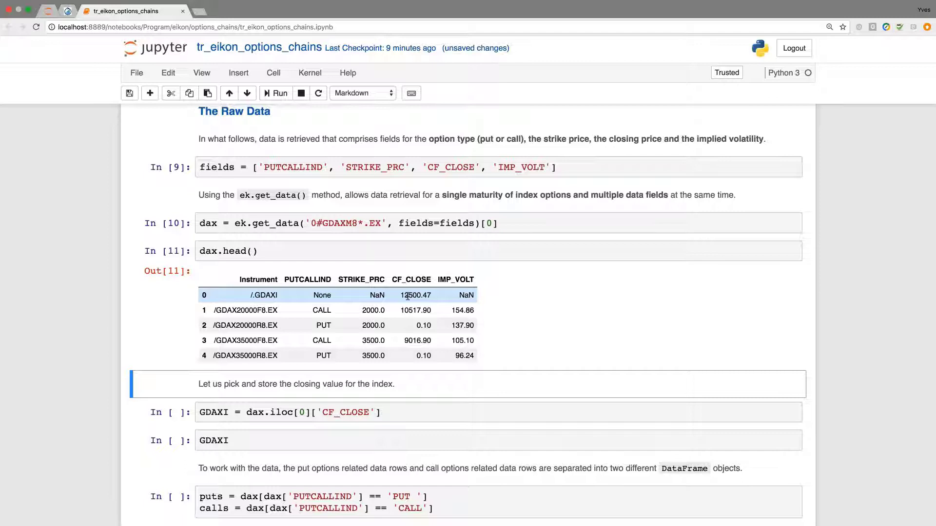
- Store the index close 12500.47 as GDAXI and split the options into separate puts and calls DataFrames
scroll("down", 3)
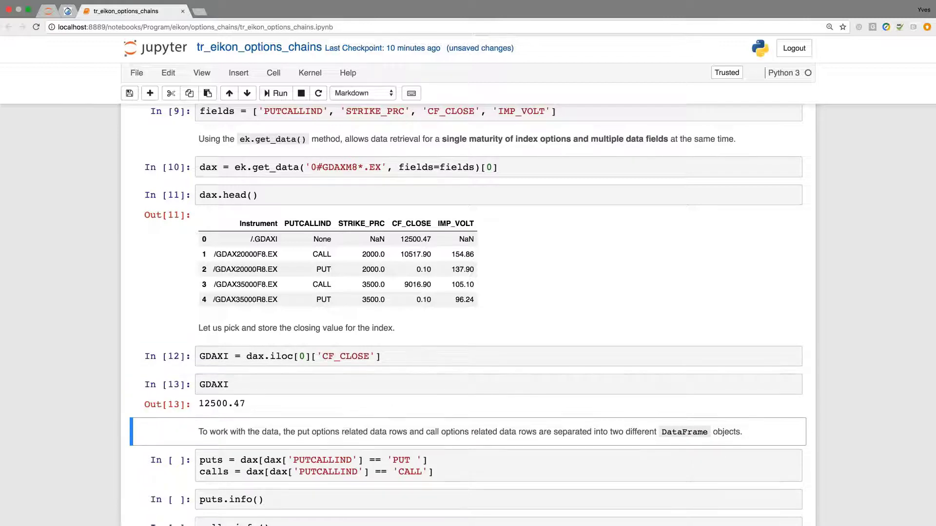
scroll("down", 3)
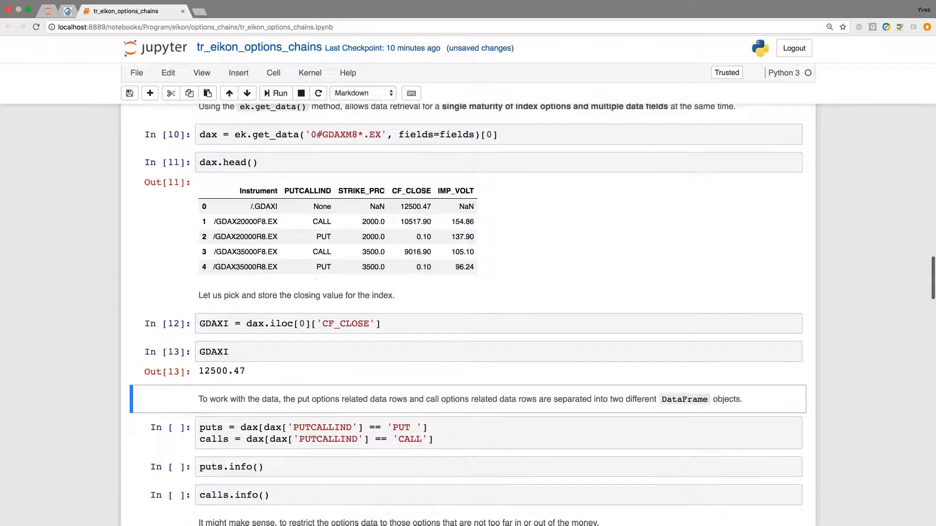
scroll("down", 3)
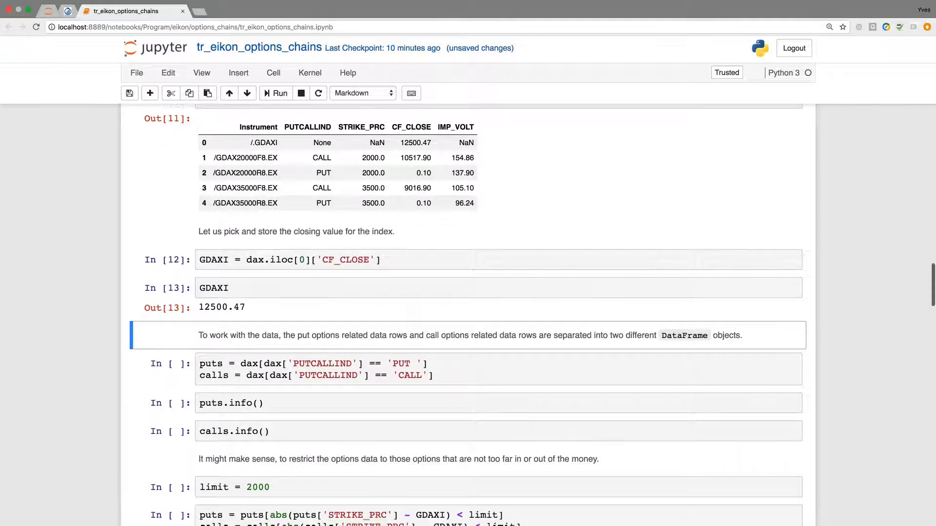
scroll("down", 3)
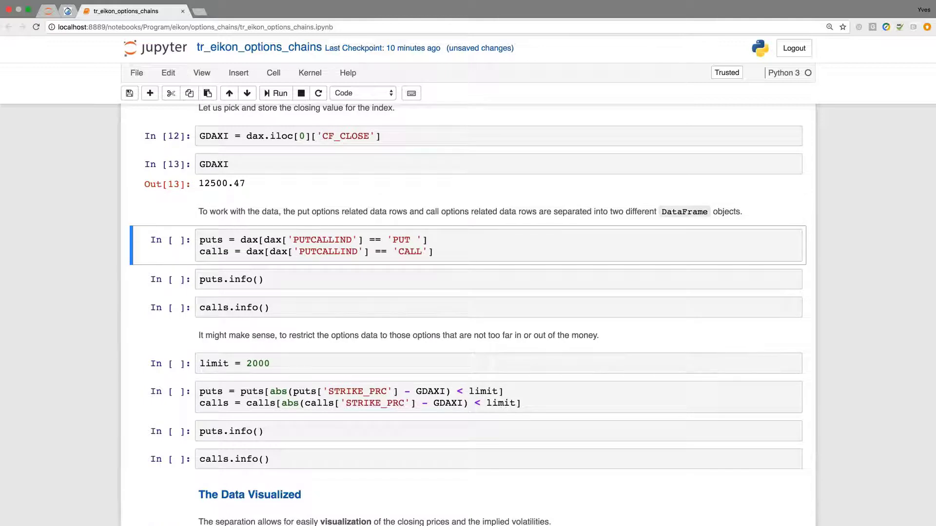
left_click(275, 94)
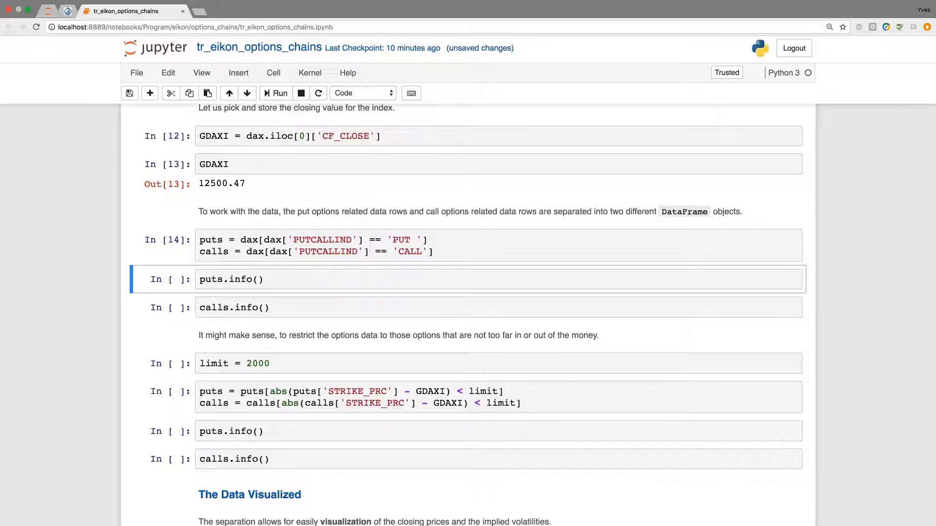
- Show puts.info() and calls.info() summaries, each reporting 124 entries
left_click(275, 93)
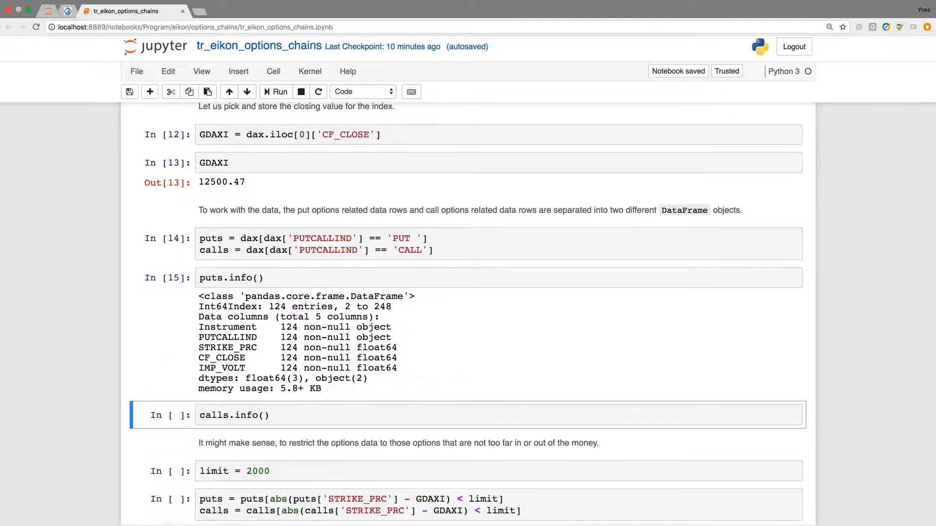
scroll("down", 3)
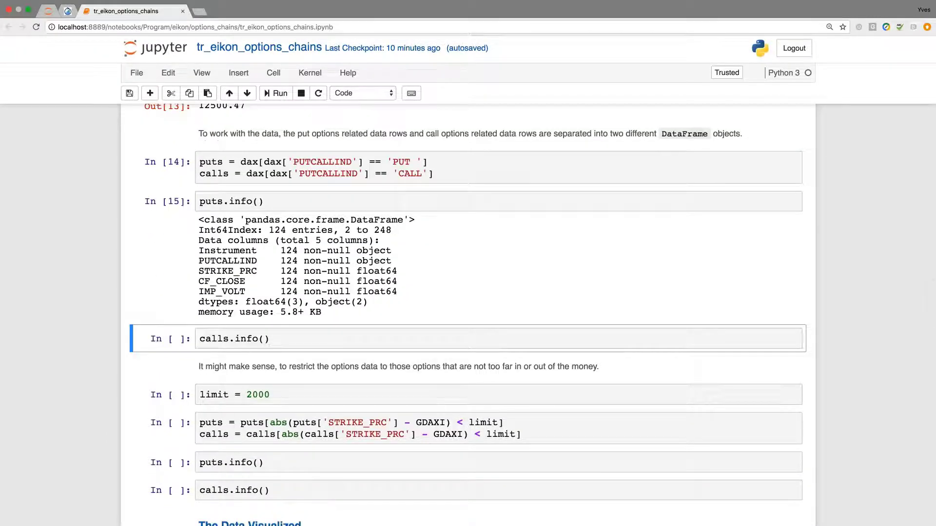
left_click(275, 93)
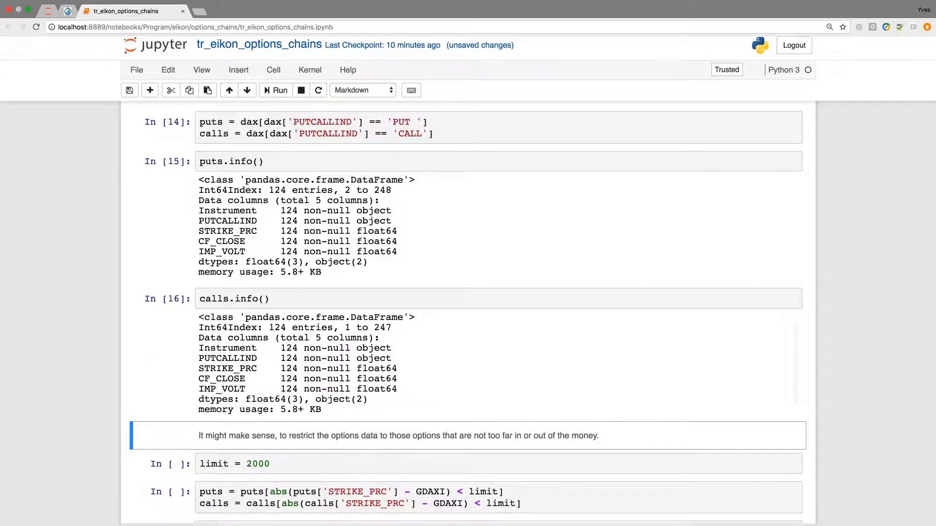
- Set limit = 2000, filter puts and calls to strikes within 2000 of GDAXI, and show 80 entries each
scroll("down", 3)
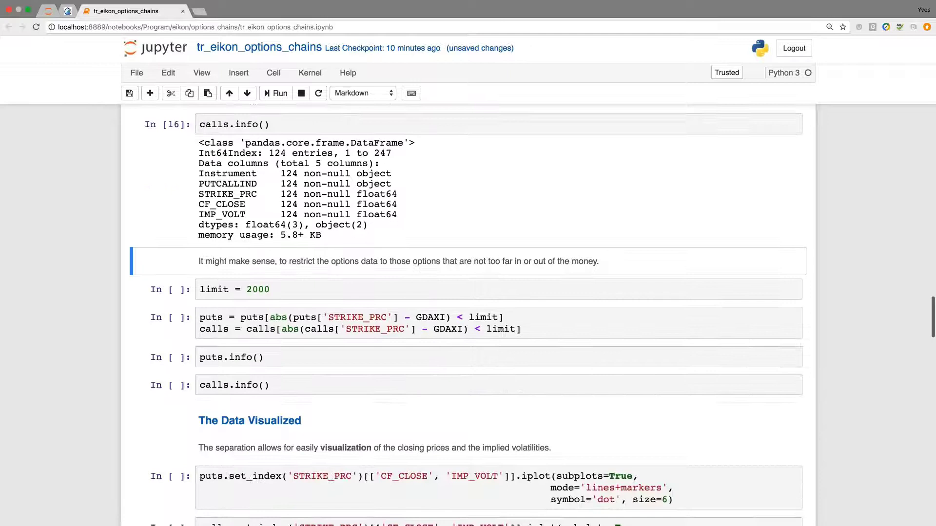
scroll("down", 3)
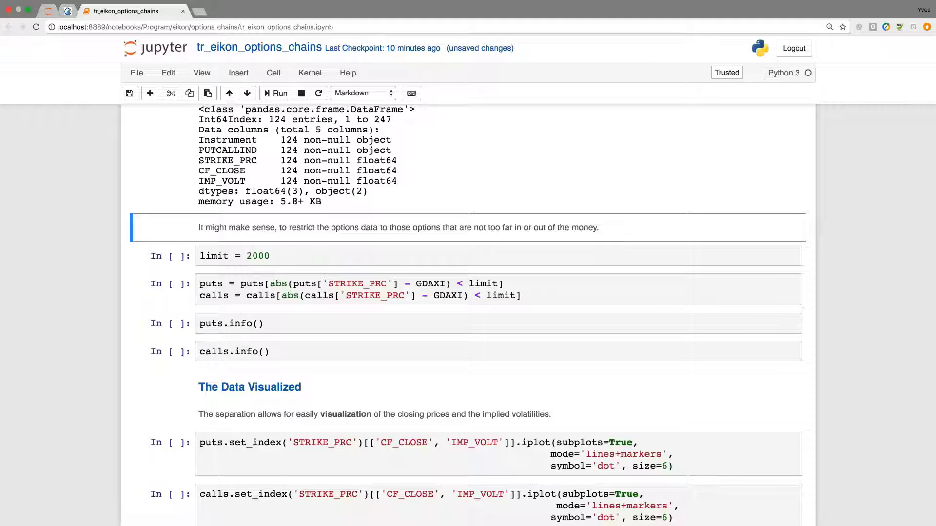
left_click(276, 92)
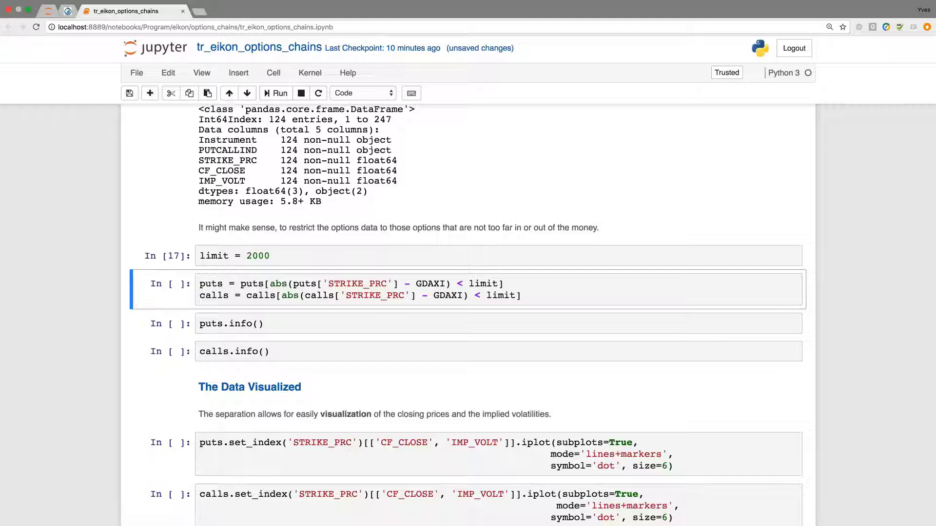
mouse_move(347, 351)
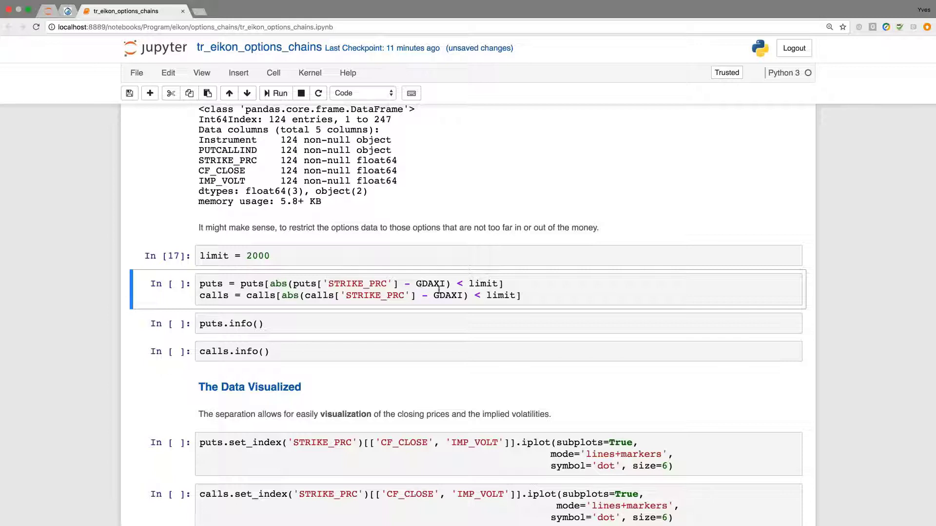
left_click(275, 92)
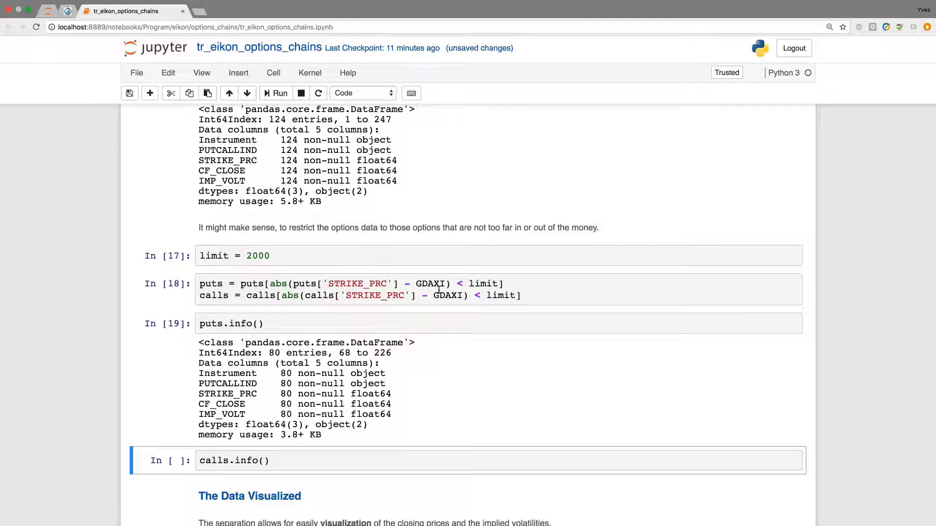
left_click(274, 93)
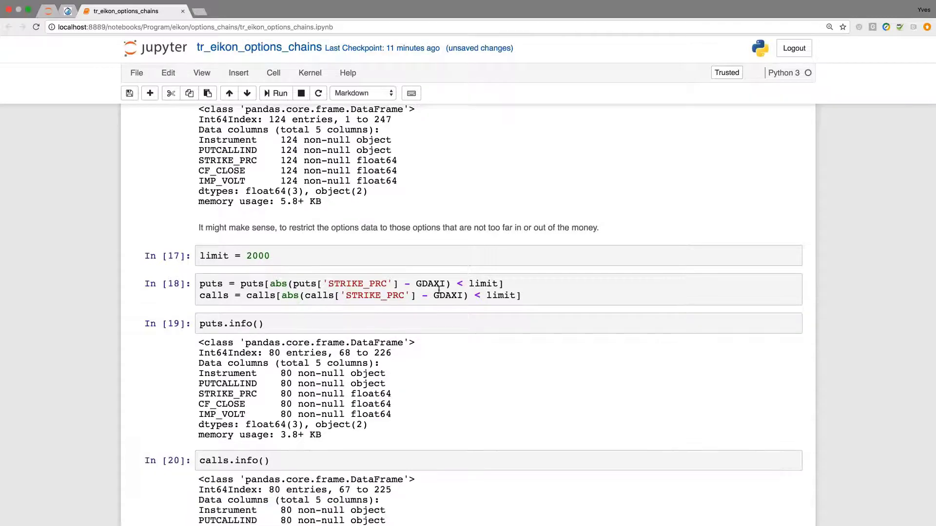
scroll("down", 3)
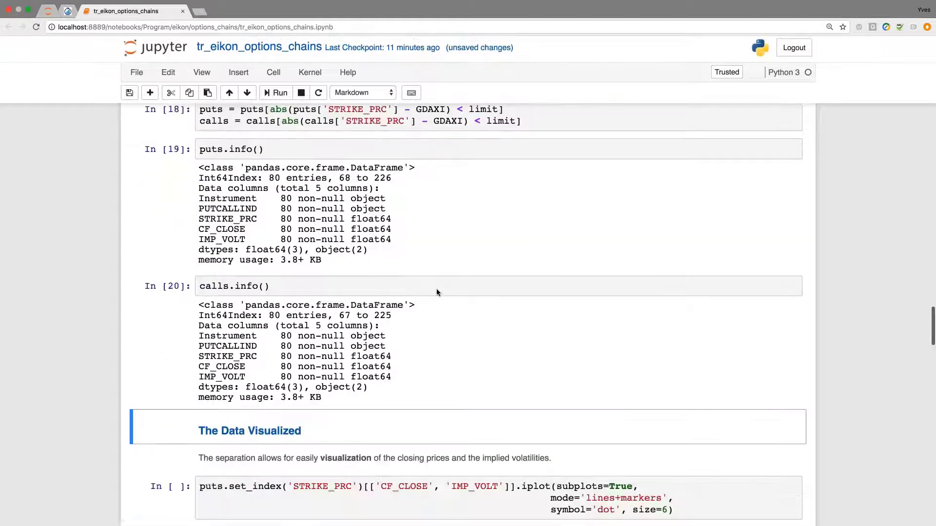
scroll("down", 3)
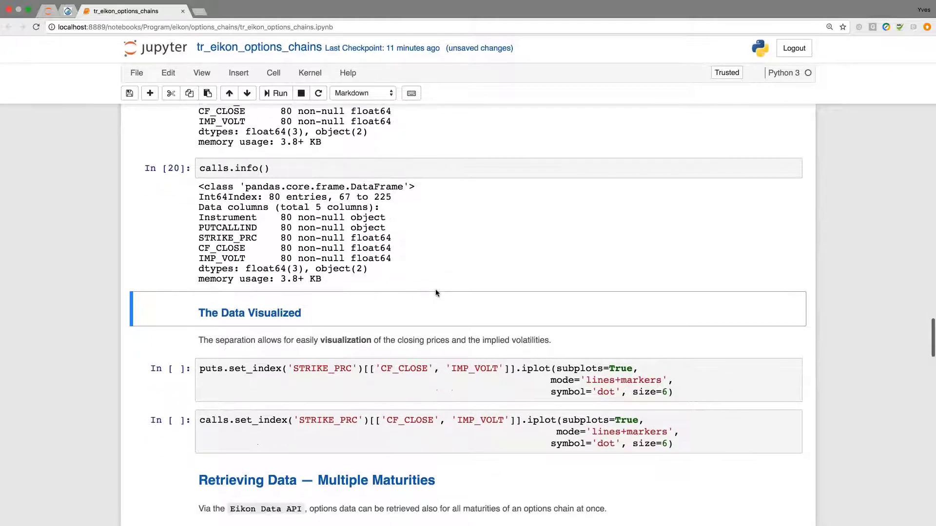
scroll("down", 3)
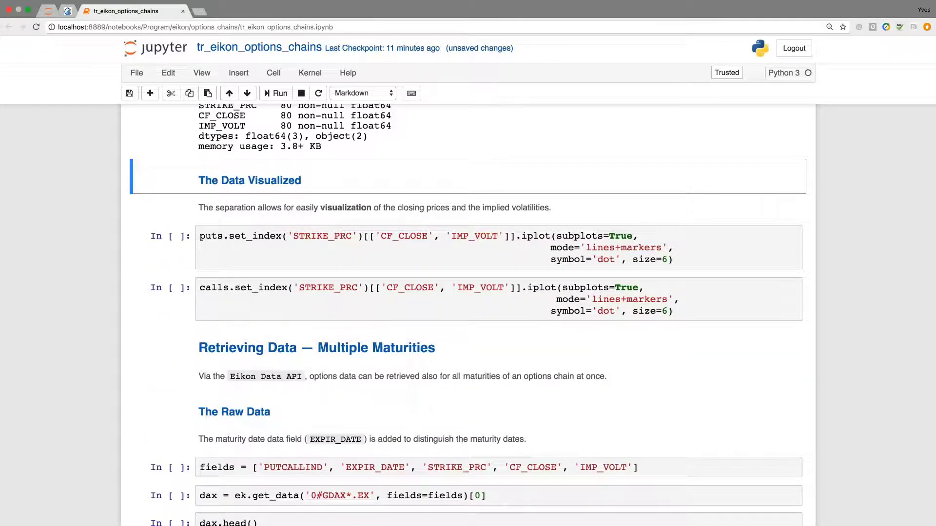
- Plot closing prices and implied volatilities against strike for the filtered puts and calls with iplot
left_click(418, 208)
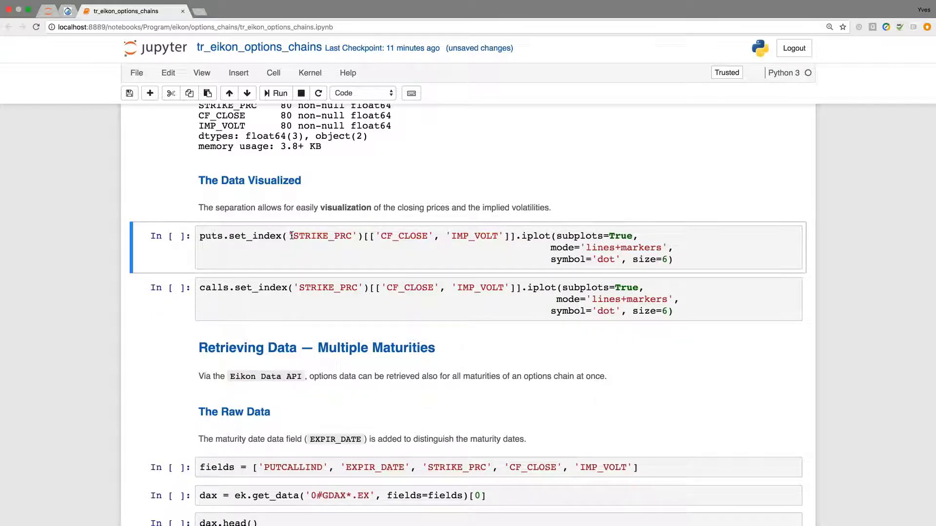
left_click(275, 94)
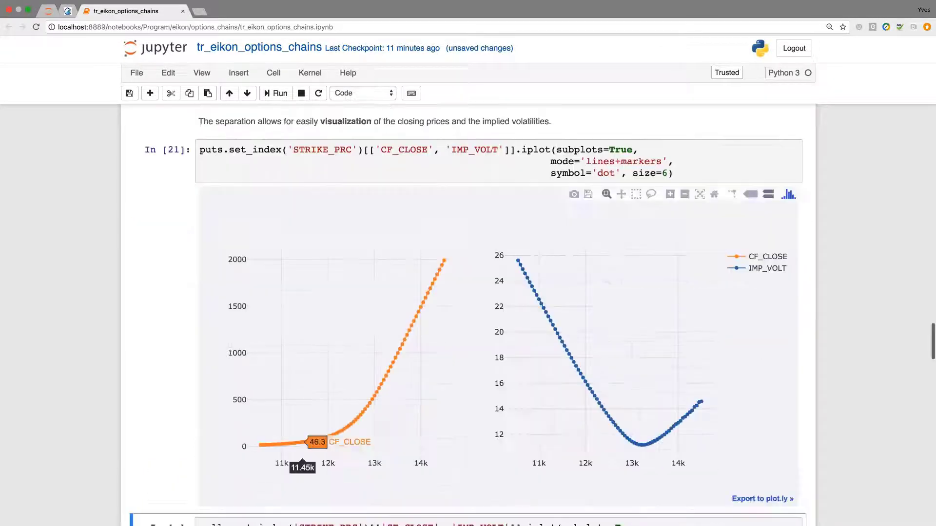
mouse_move(265, 444)
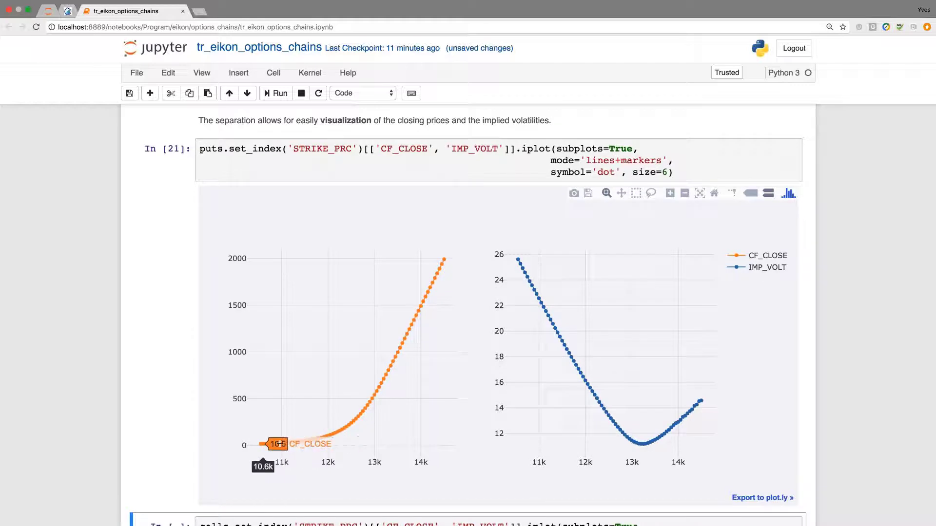
mouse_move(517, 260)
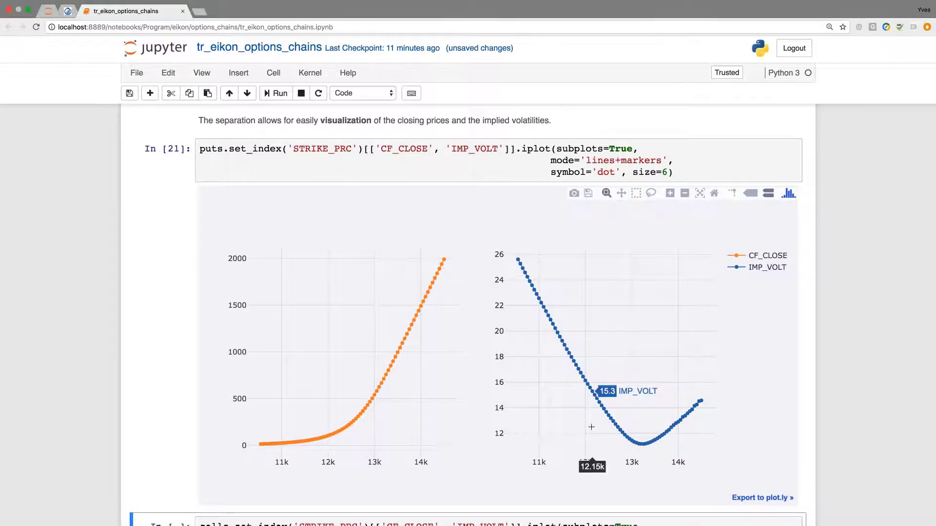
scroll("down", 3)
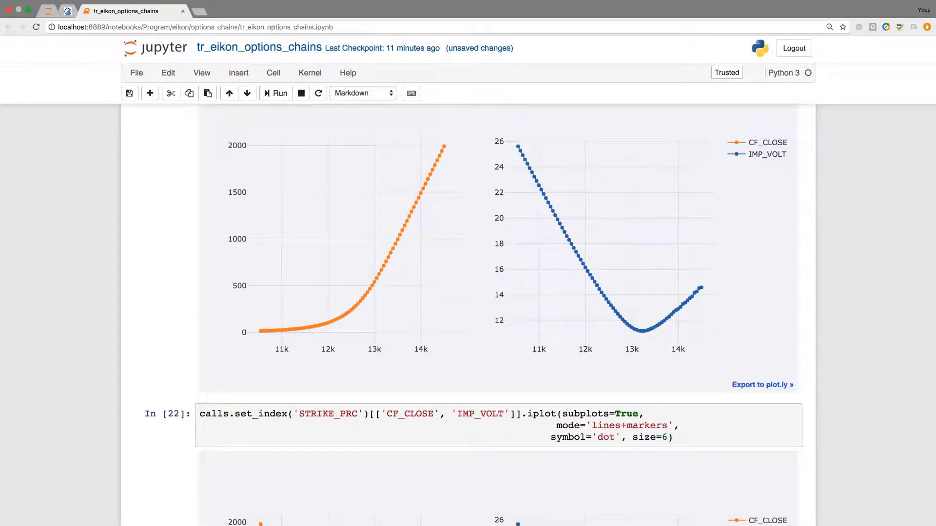
scroll("down", 3)
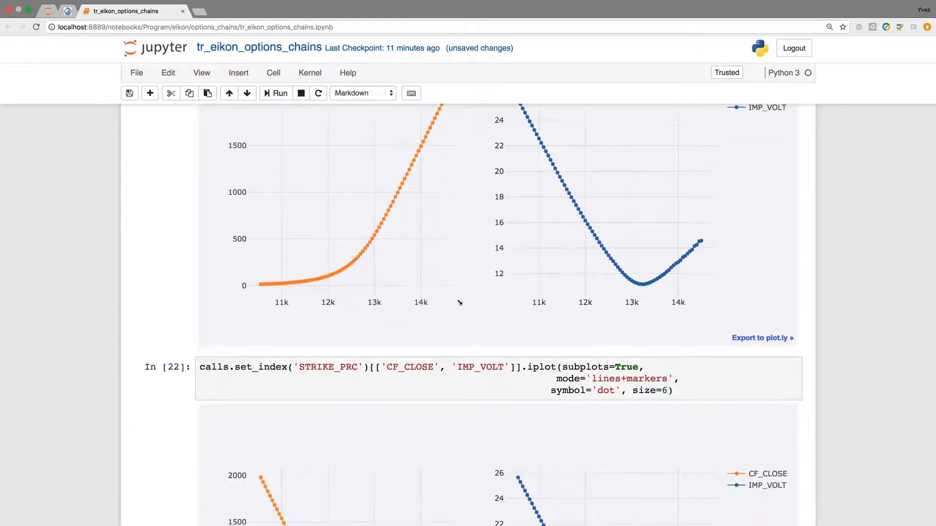
scroll("down", 3)
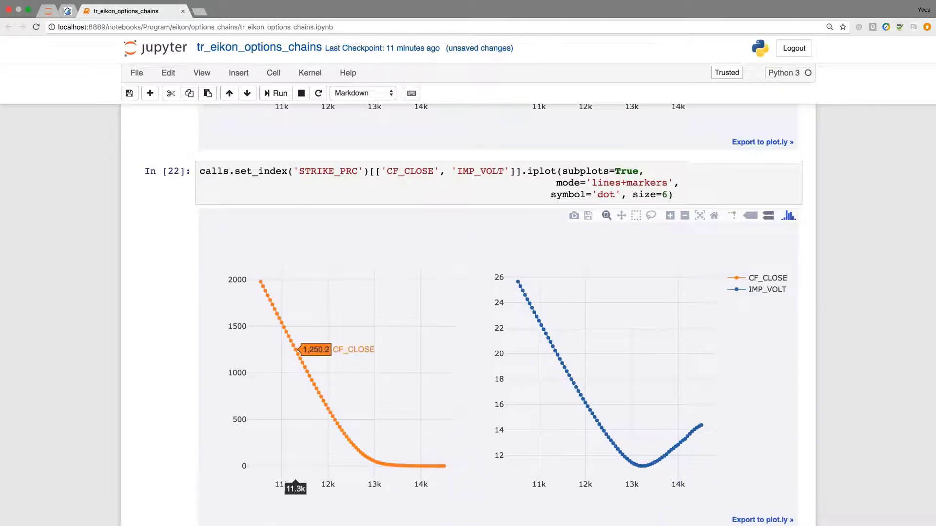
mouse_move(403, 484)
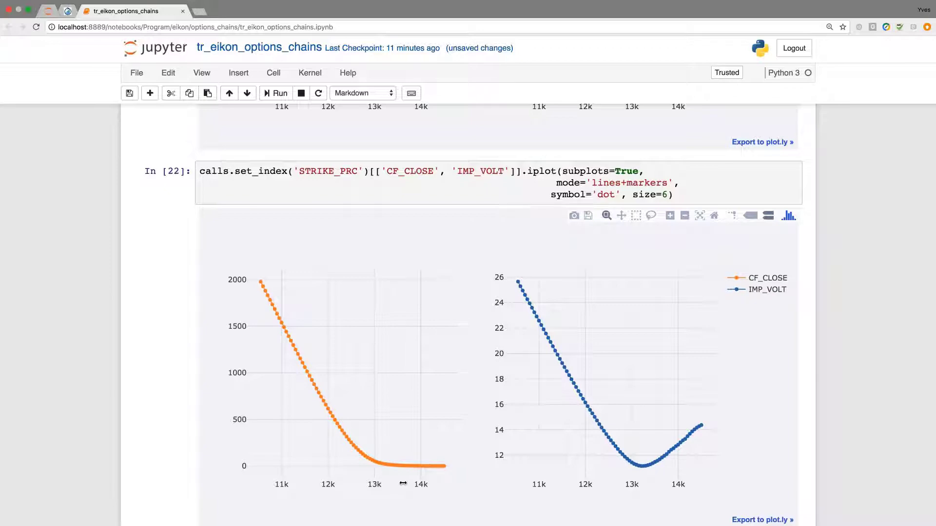
scroll("down", 3)
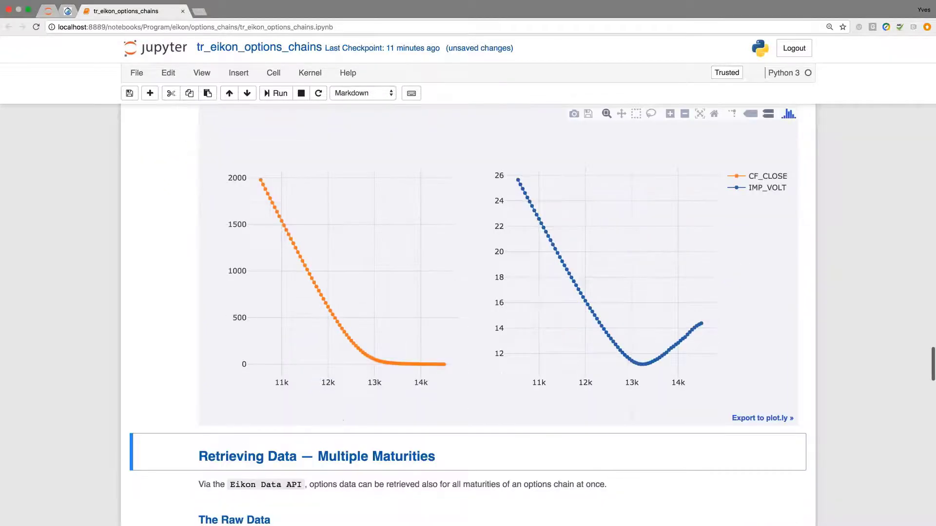
scroll("down", 3)
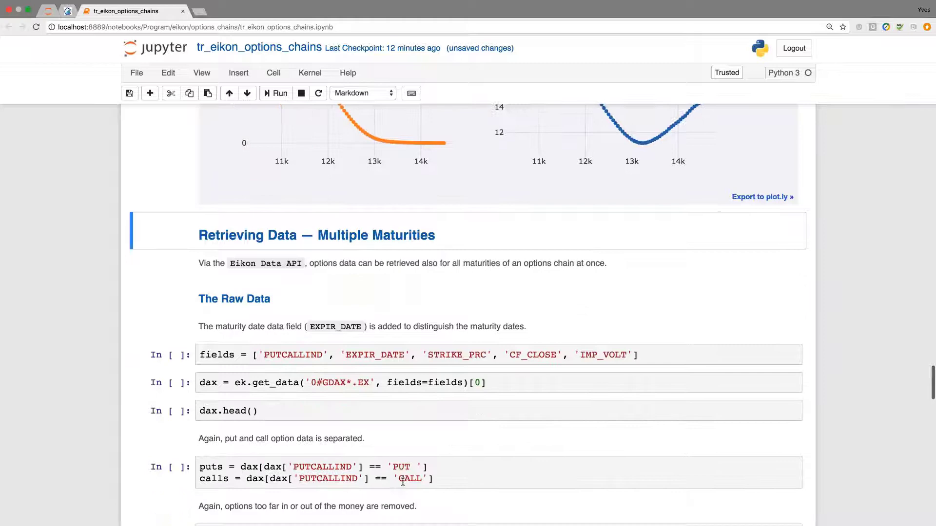
- Retrieve all-maturity DAX options via ek.get_data('0#GDAX*.EX') with EXPIR_DATE and show dax.head() listing 2018-05-18 rows
scroll("down", 3)
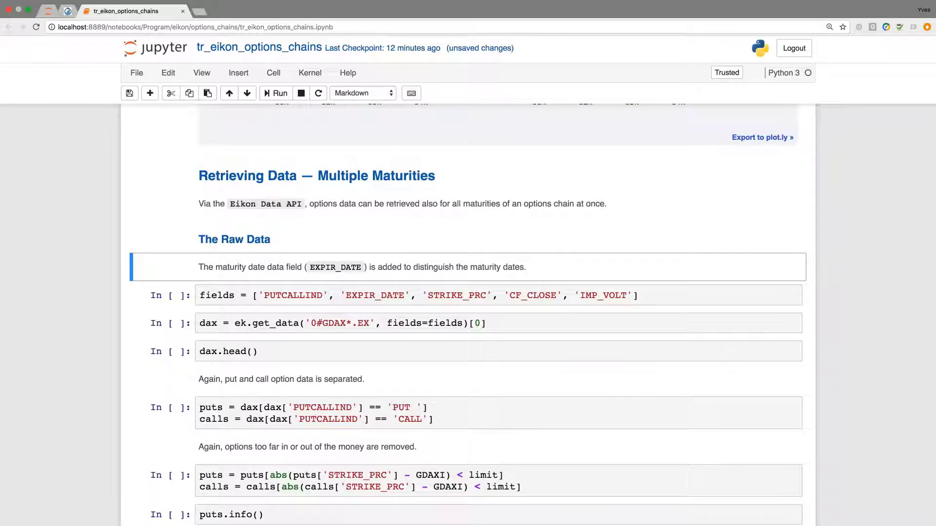
mouse_move(403, 480)
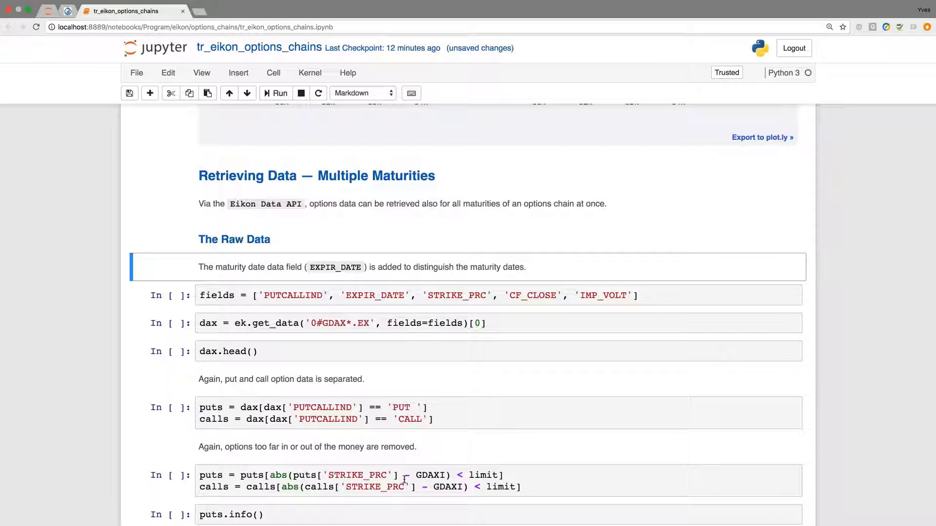
left_click(275, 93)
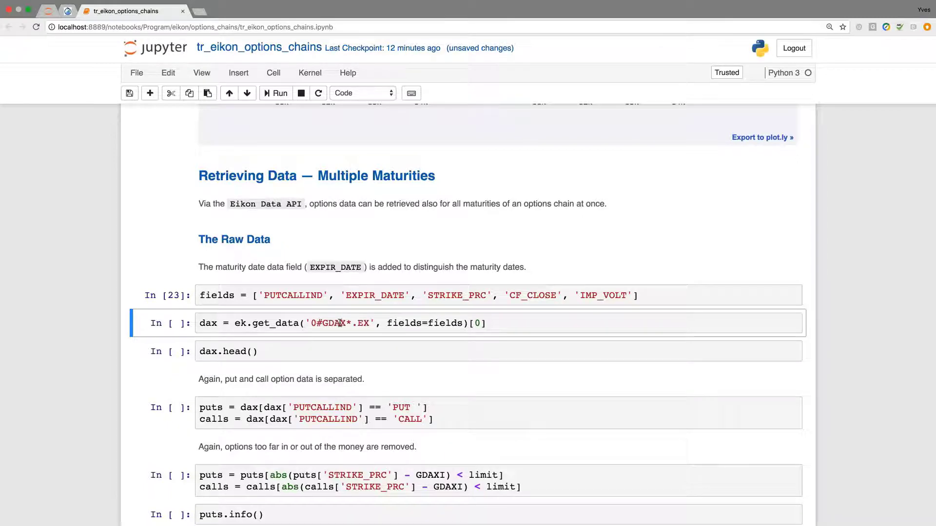
left_click(275, 92)
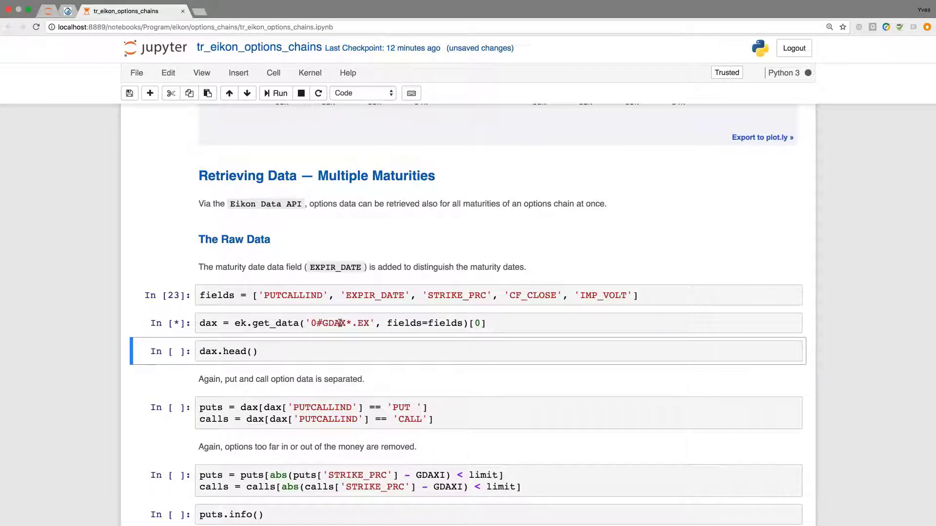
scroll("down", 3)
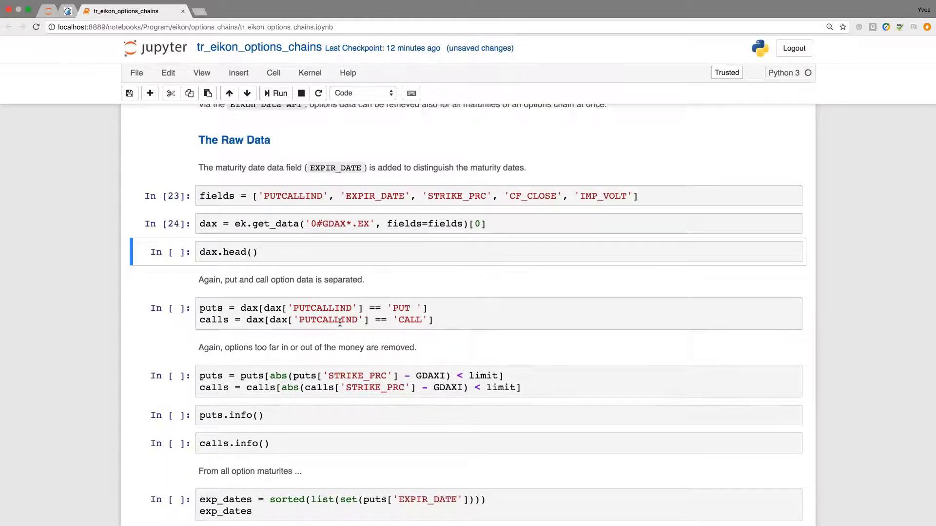
left_click(275, 93)
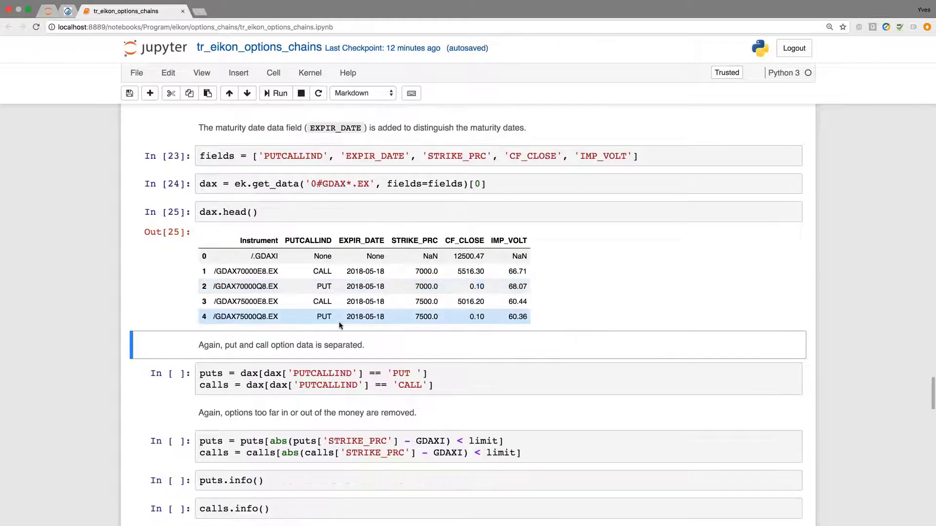
scroll("down", 3)
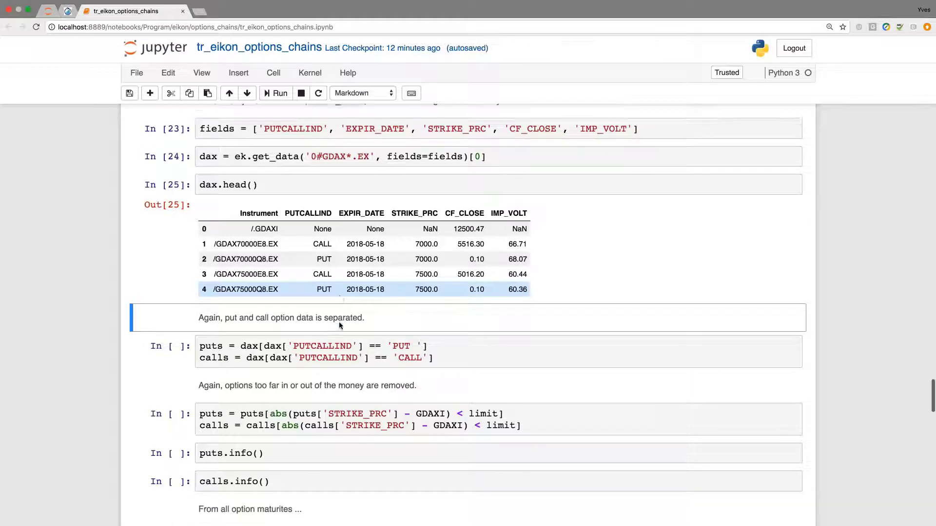
scroll("down", 3)
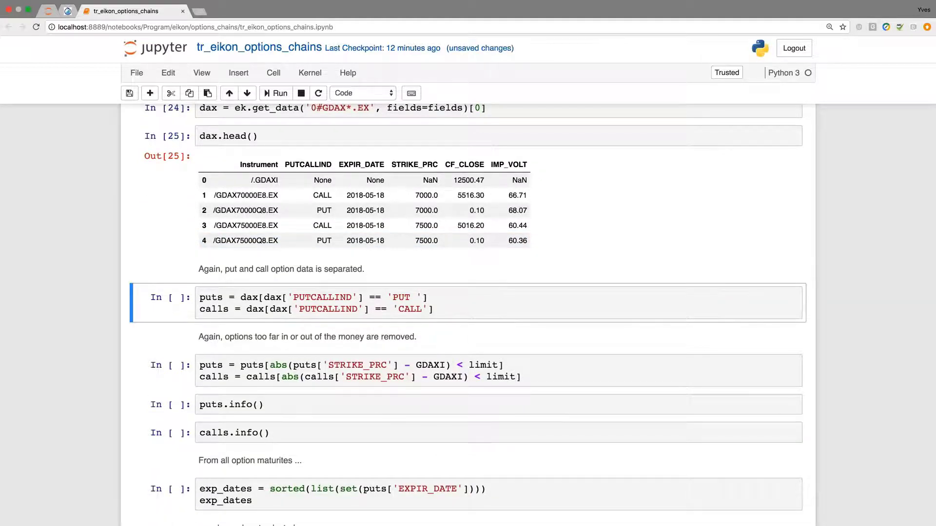
- Split the all-maturity data into puts and calls and show calls.info() with 568 entries across six columns
left_click(275, 93)
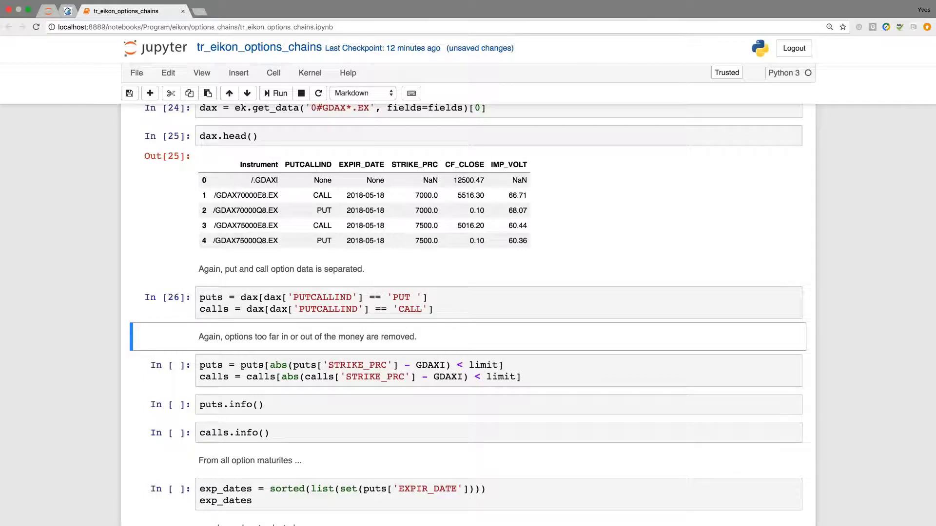
scroll("down", 3)
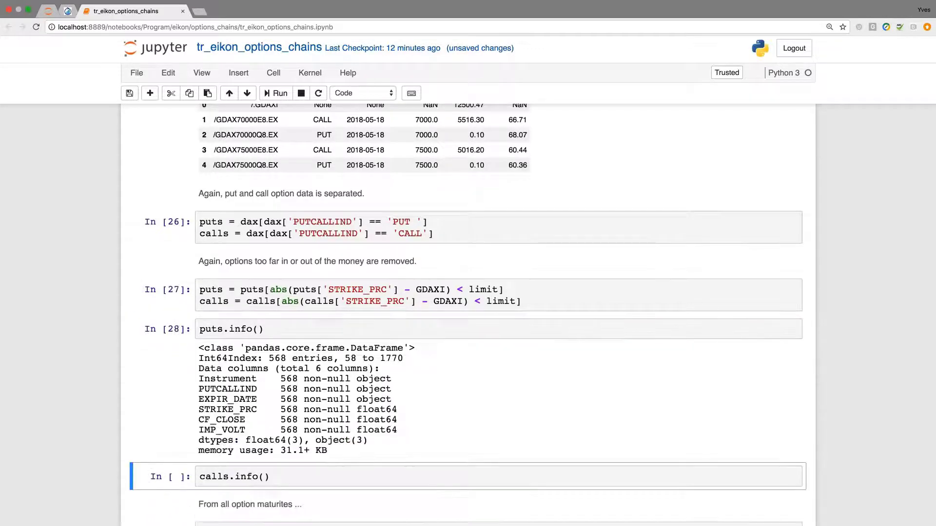
scroll("down", 3)
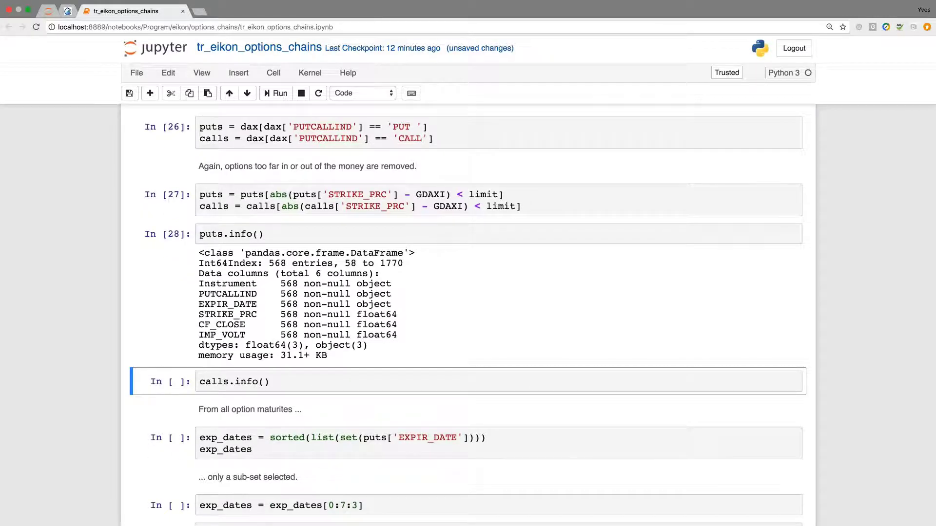
left_click(275, 94)
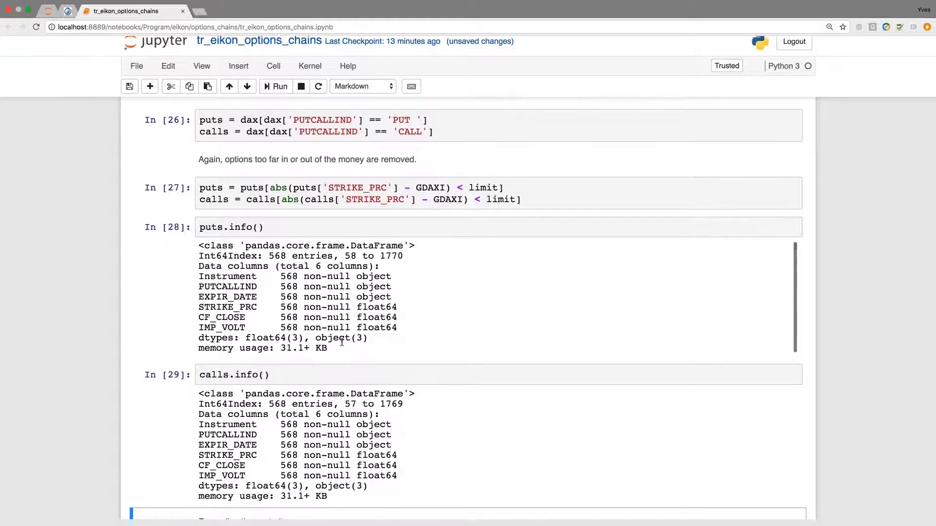
scroll("down", 3)
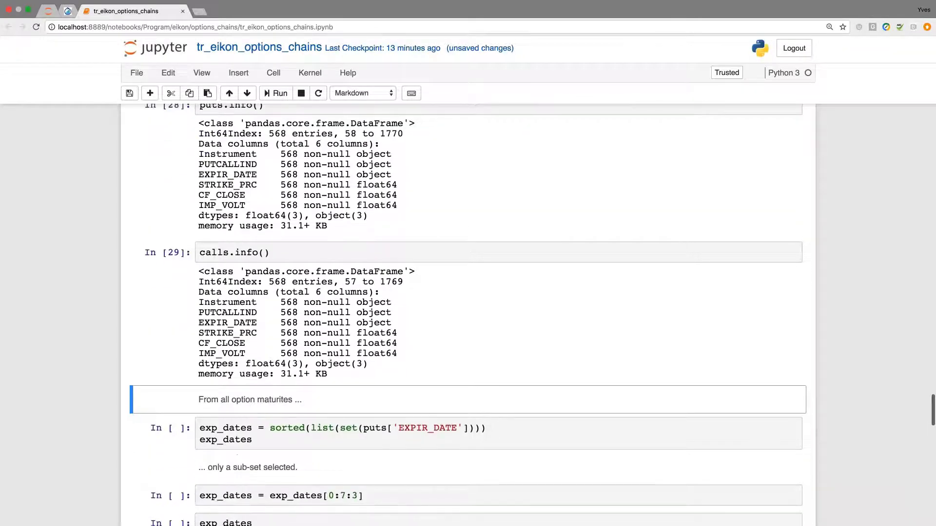
scroll("down", 3)
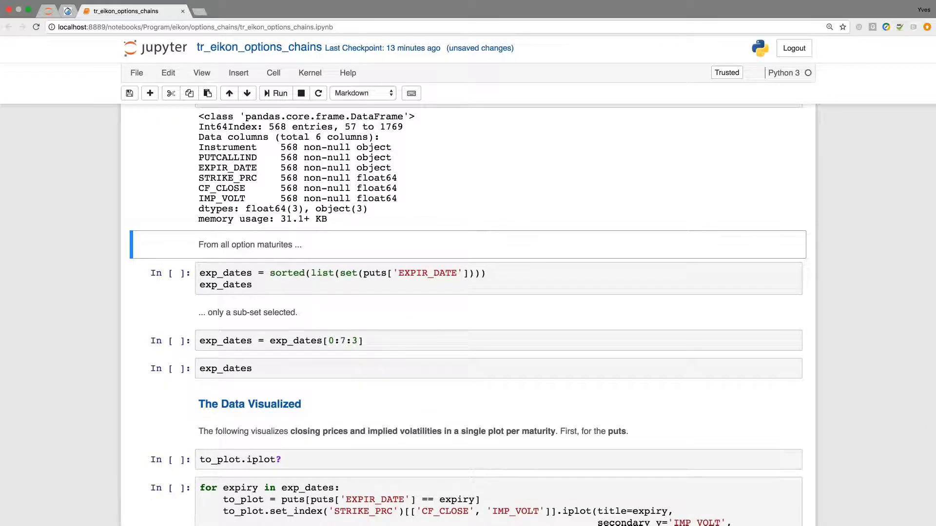
- List the twelve put expiry dates, then slice exp_dates[0:7:3] to keep 2018-05-18, 2018-09-21 and 2019-06-21
left_click(275, 93)
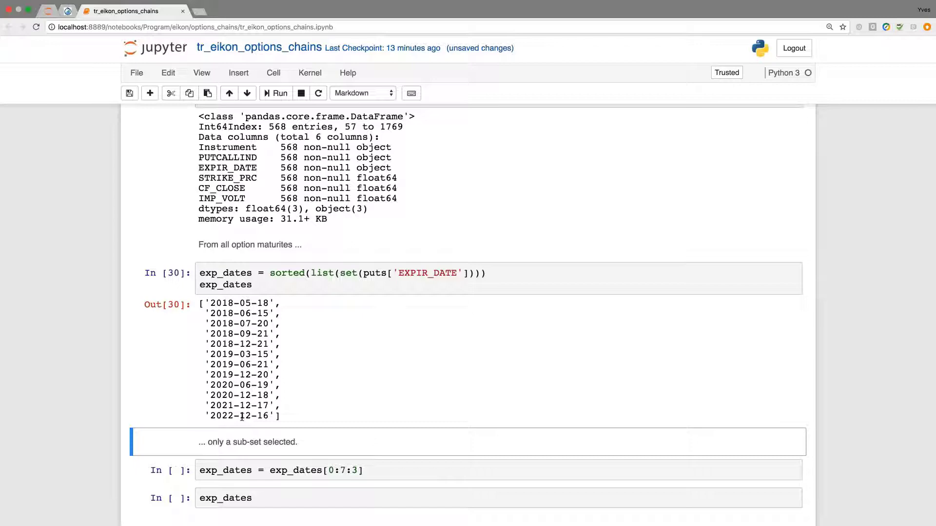
scroll("down", 3)
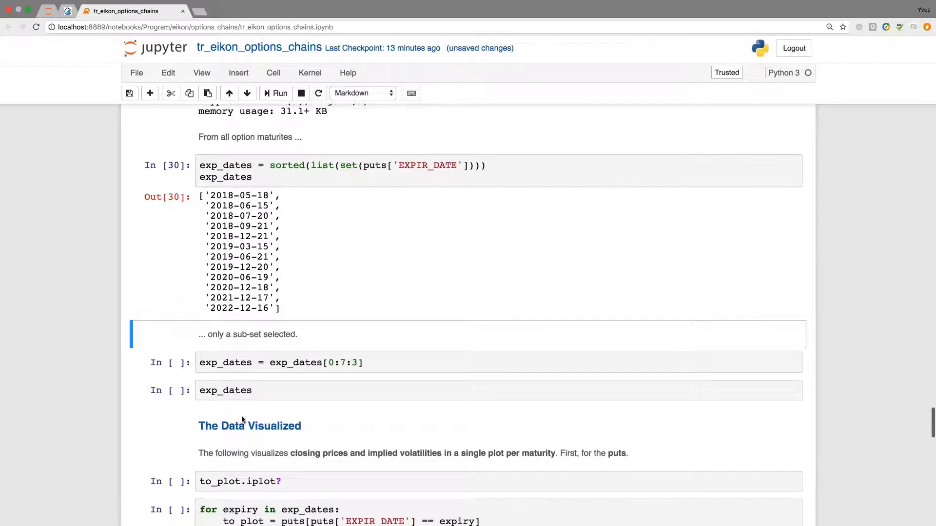
scroll("down", 3)
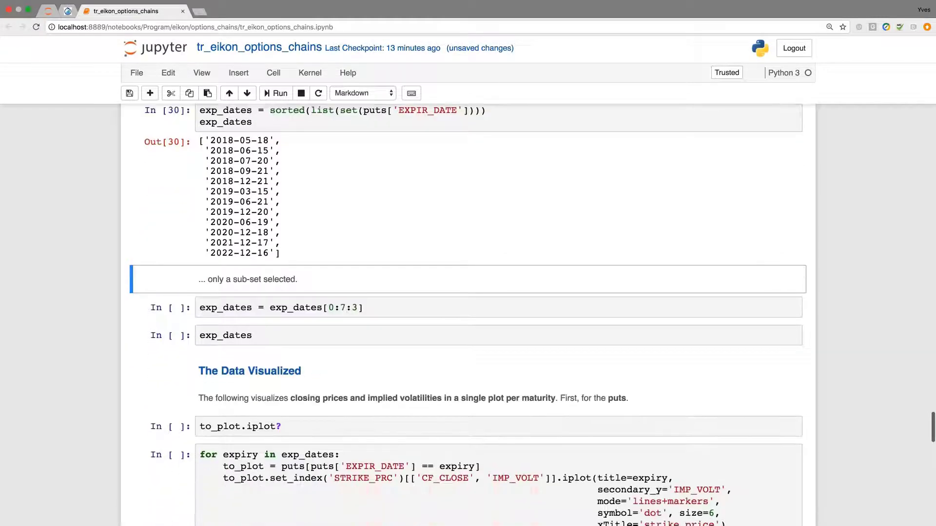
left_click(275, 93)
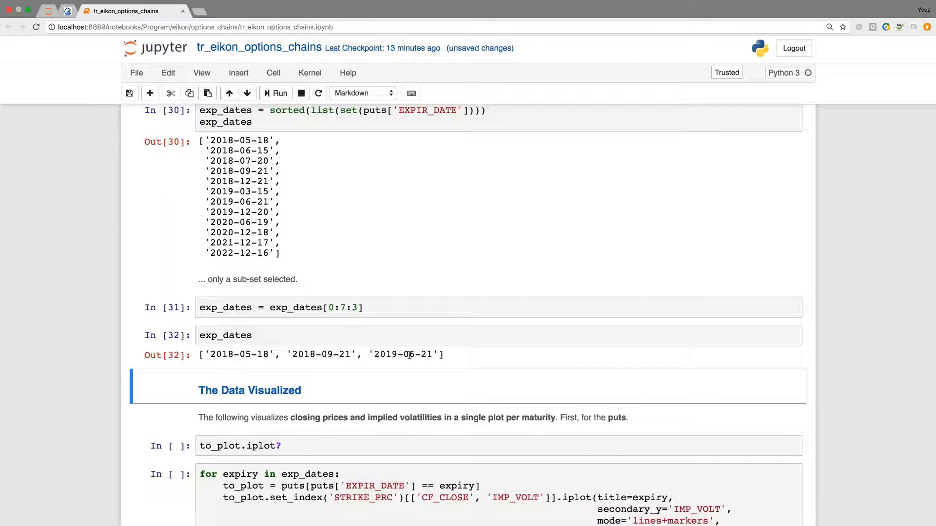
scroll("down", 3)
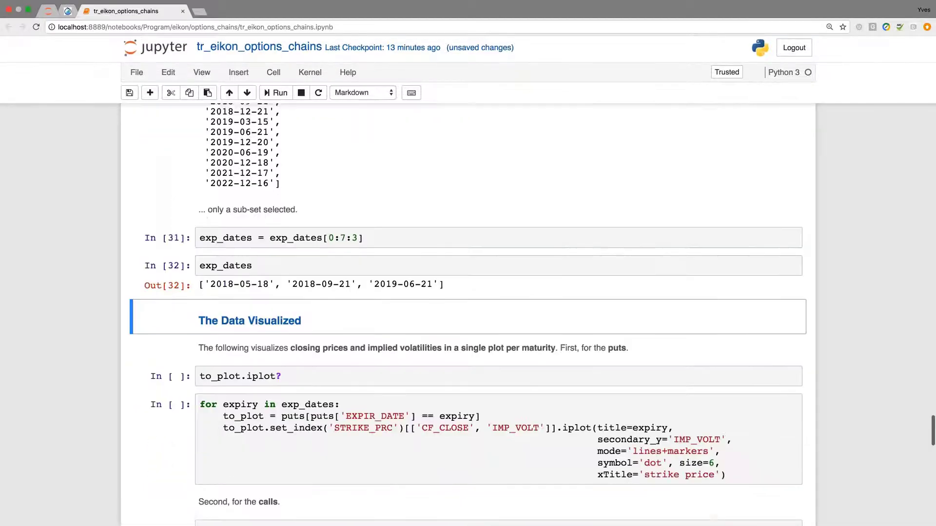
scroll("down", 3)
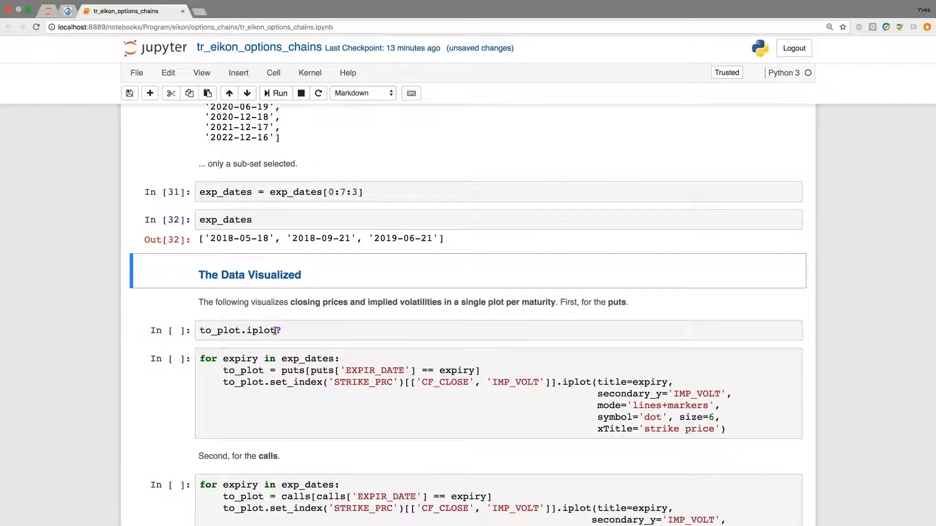
- Comment out the to_plot.iplot? help line and start the per-maturity puts plotting loop
left_click(249, 330)
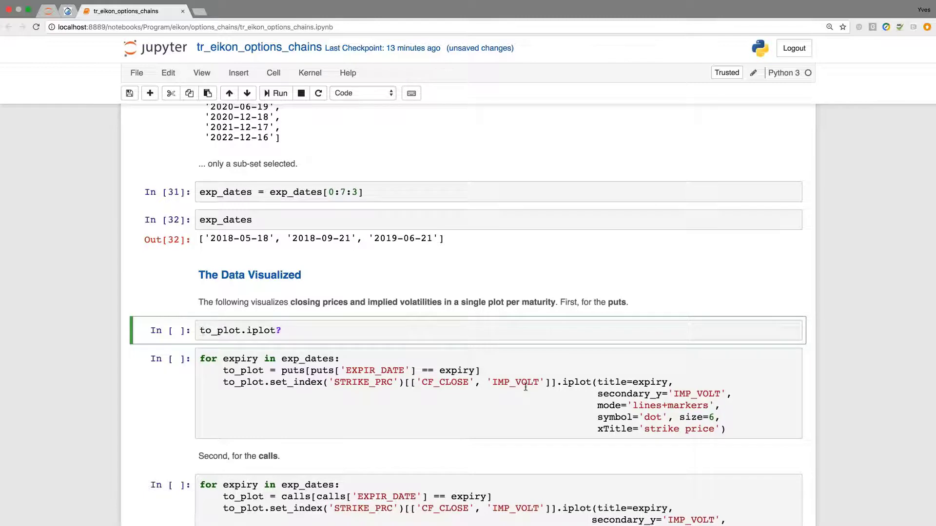
mouse_move(608, 426)
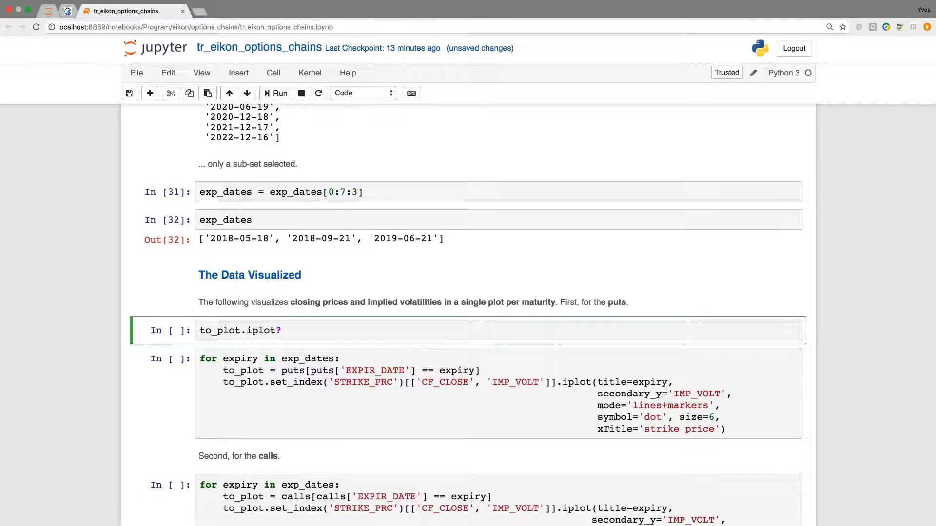
left_click(292, 330)
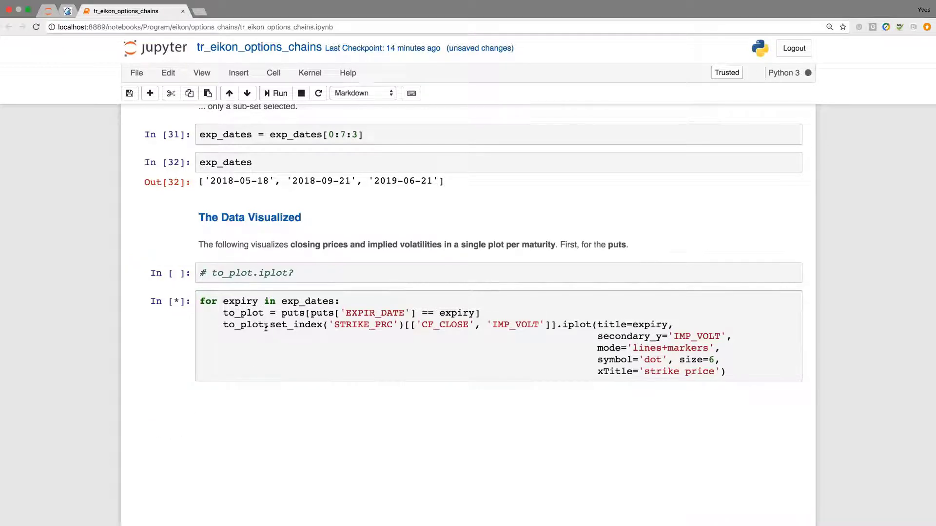
- Draw and review the put price and implied-volatility charts for 2018-05-18, 2018-09-21 and 2019-06-21
left_click(275, 93)
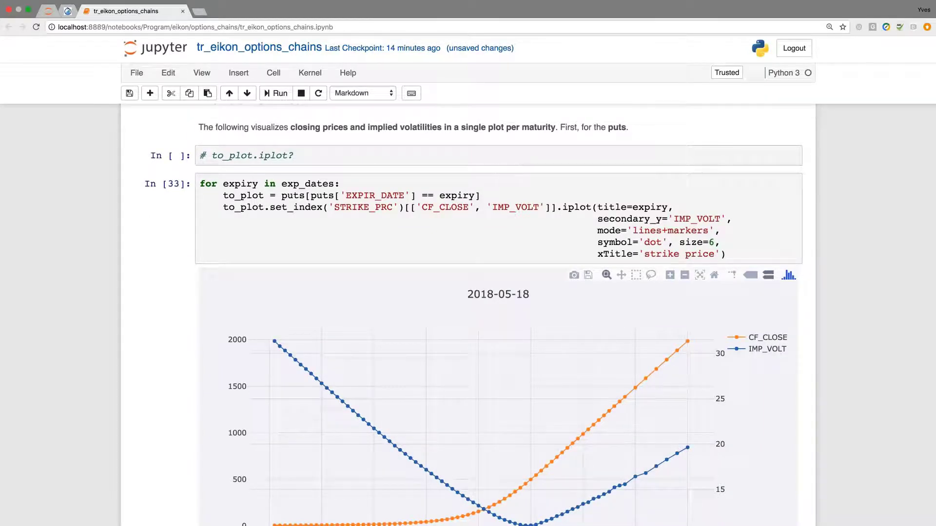
scroll("down", 3)
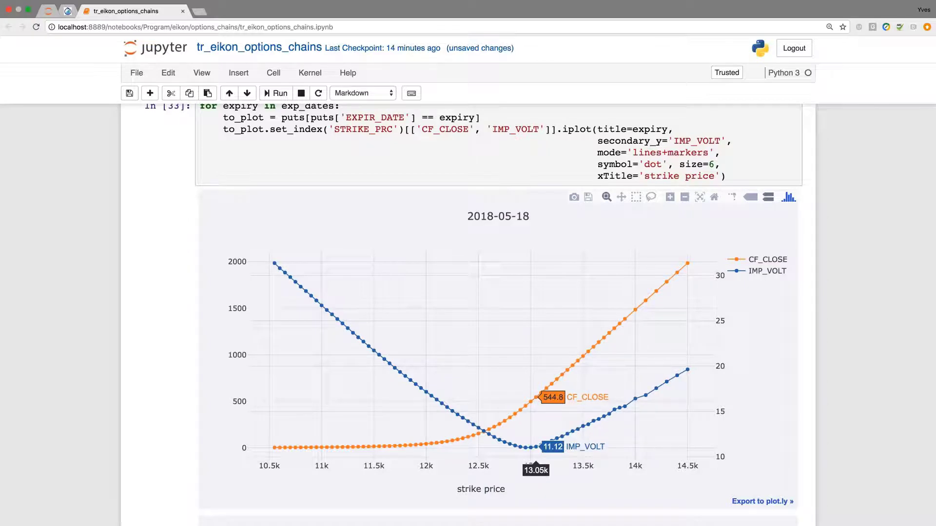
scroll("down", 3)
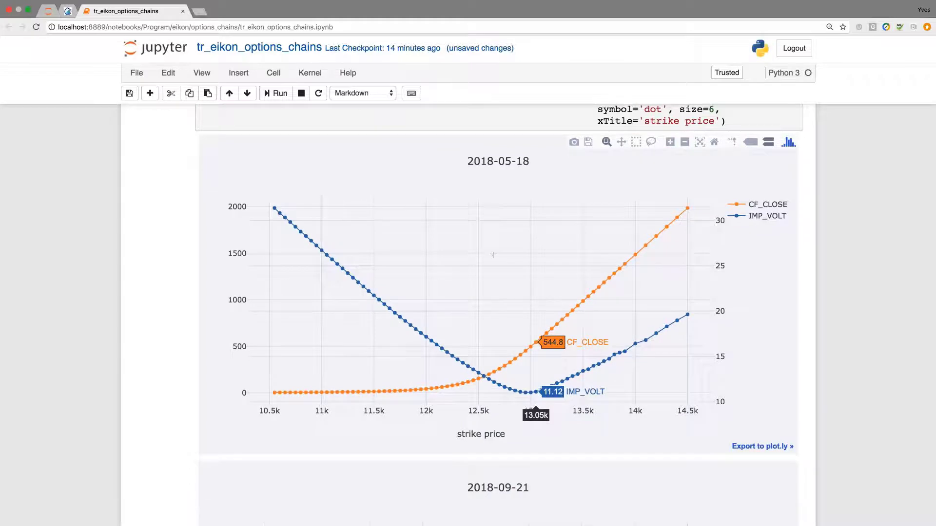
mouse_move(474, 296)
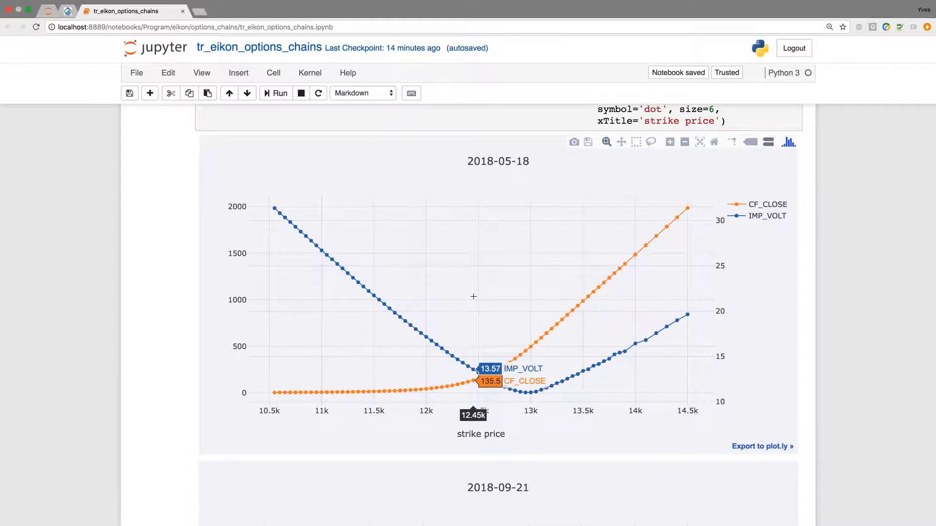
scroll("down", 3)
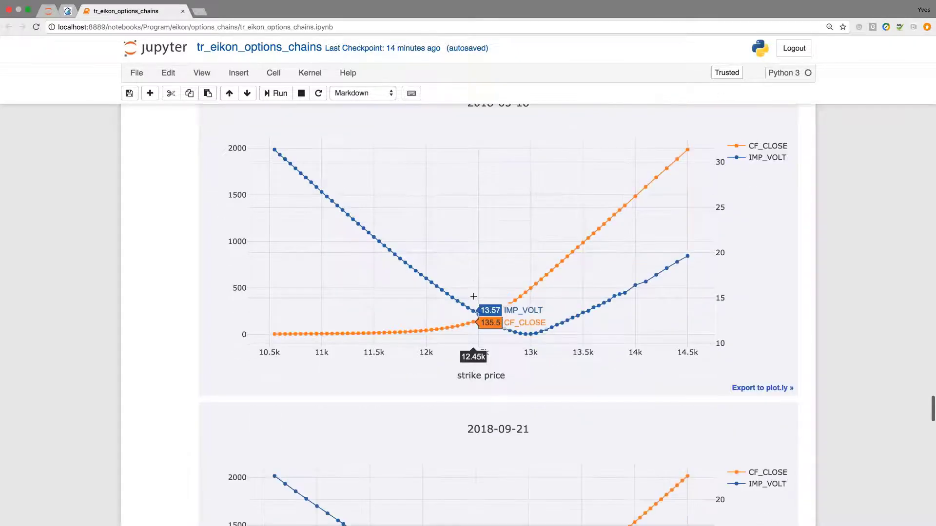
scroll("down", 3)
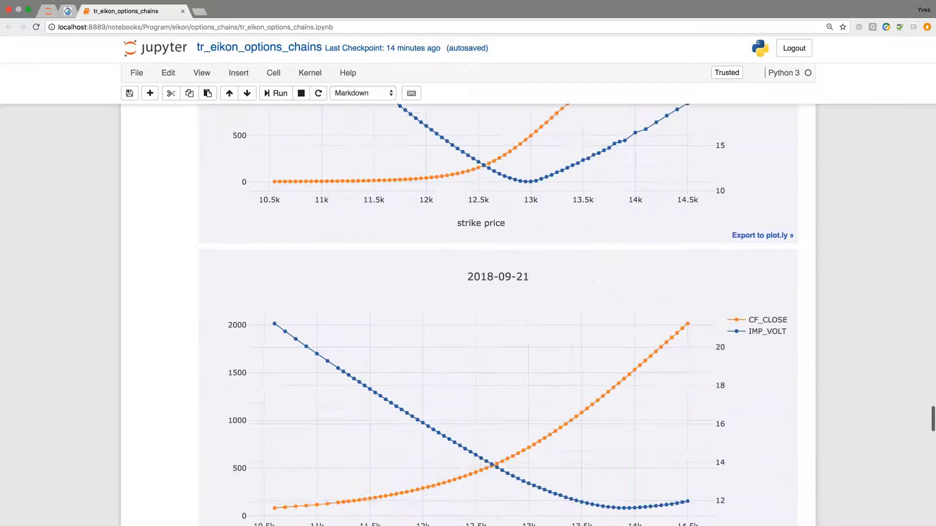
scroll("down", 3)
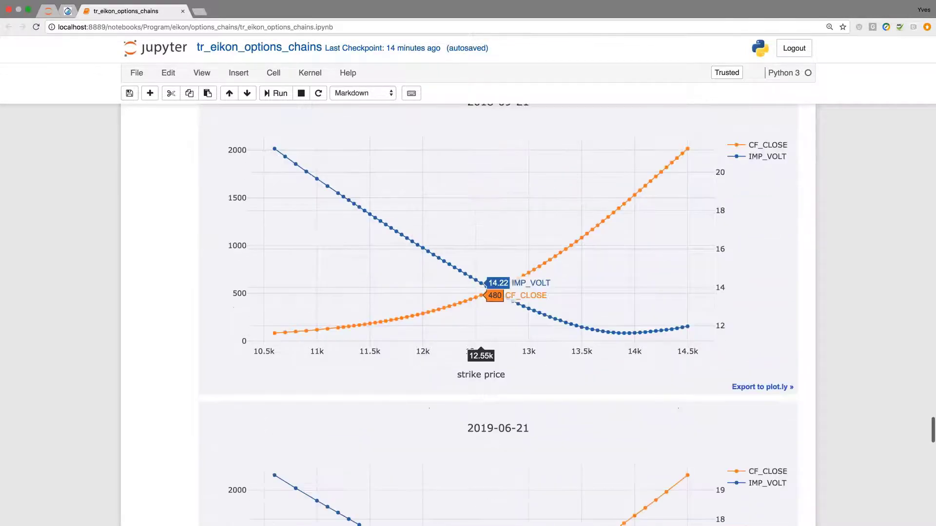
scroll("down", 3)
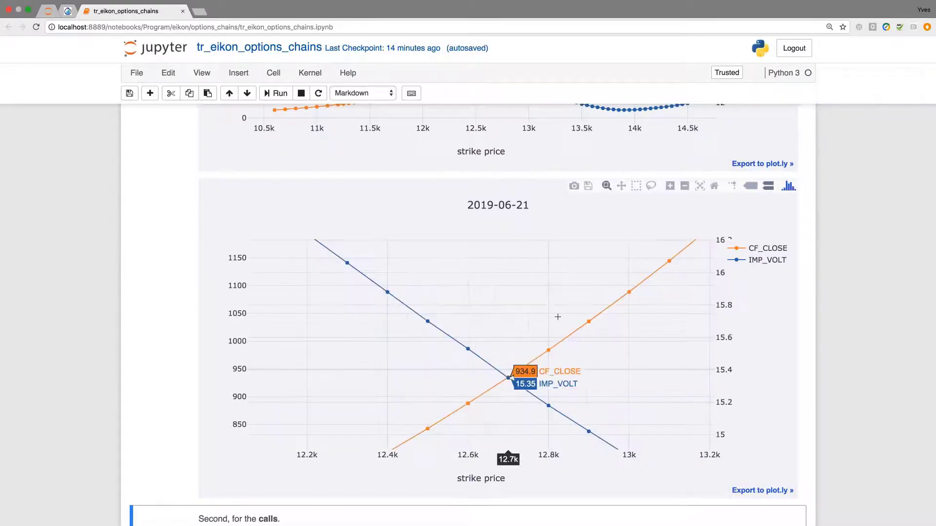
mouse_move(699, 186)
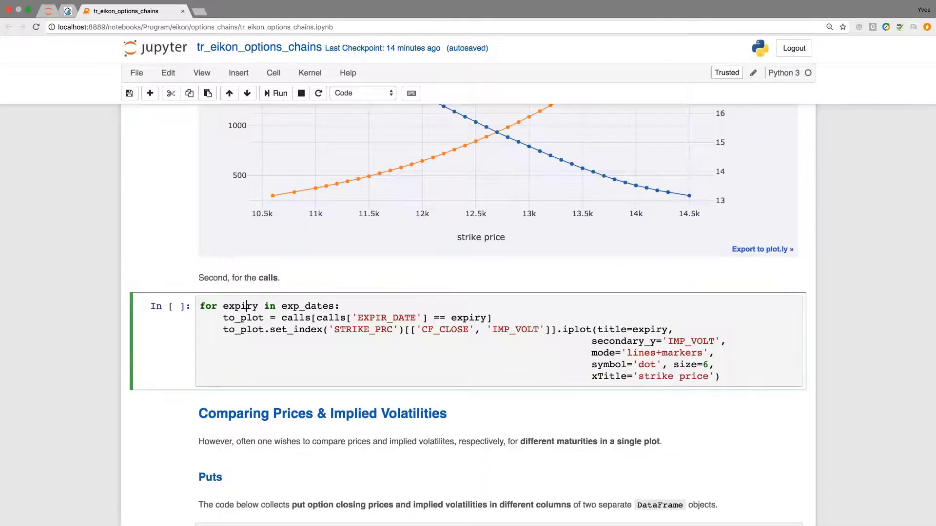
left_click(275, 94)
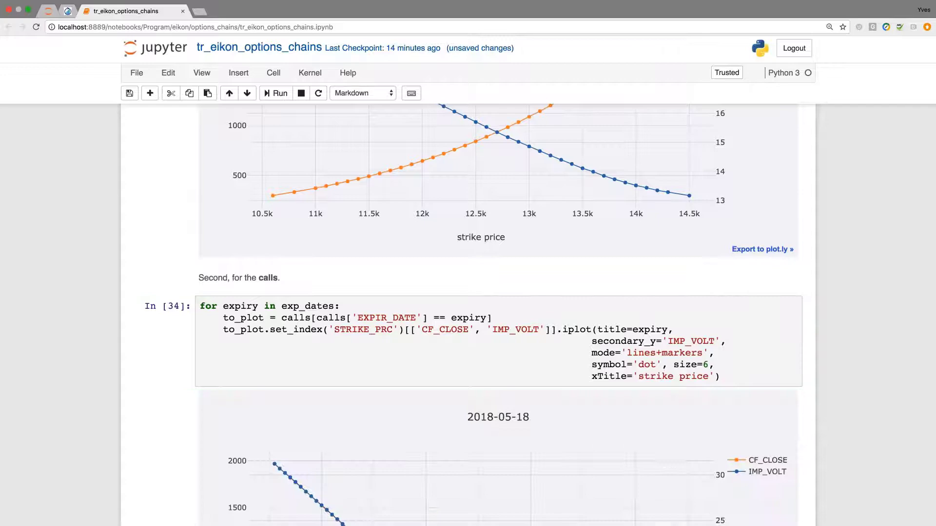
scroll("down", 3)
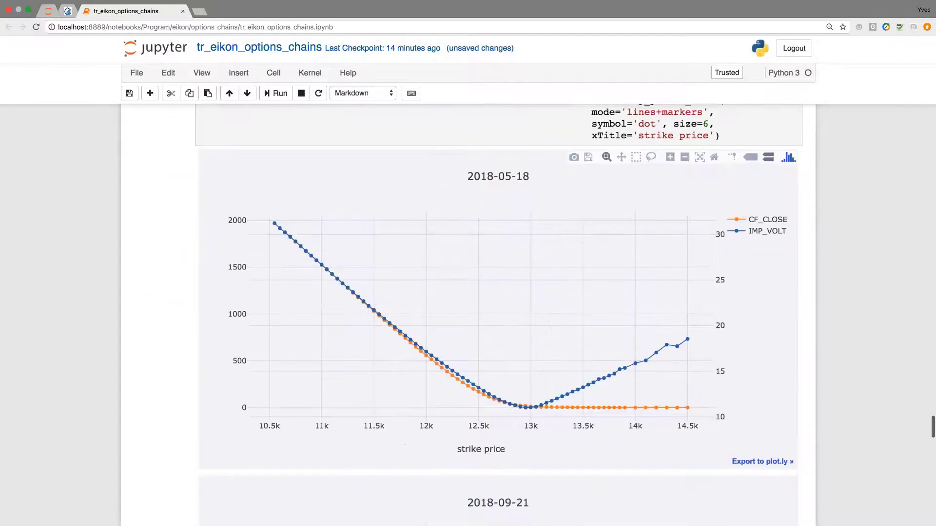
mouse_move(615, 363)
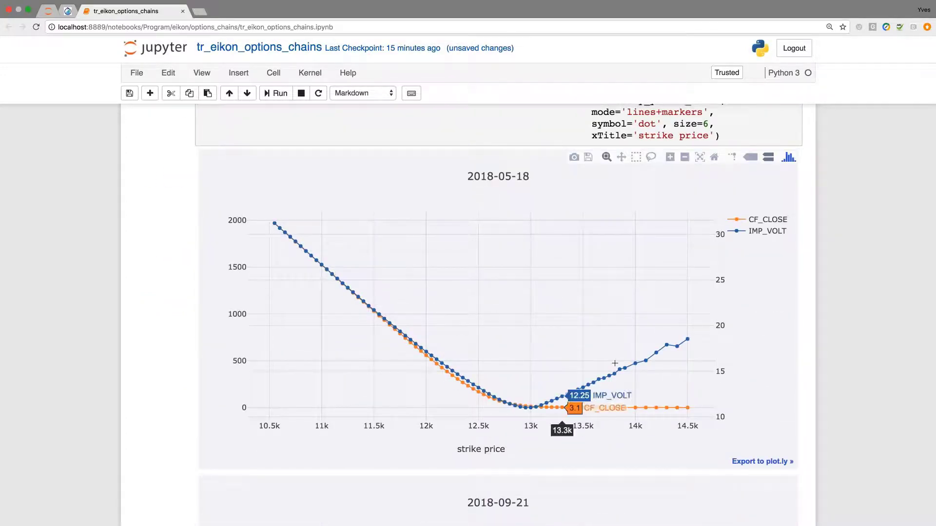
mouse_move(661, 348)
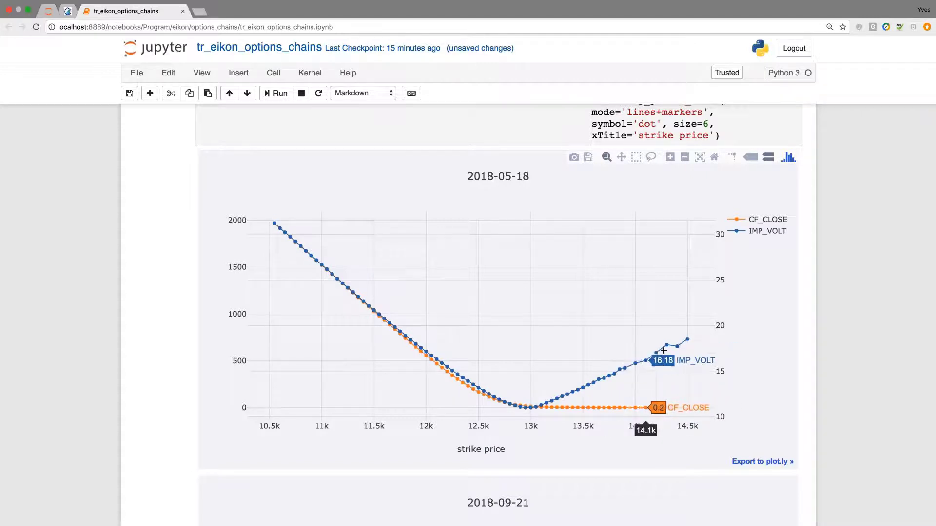
mouse_move(575, 364)
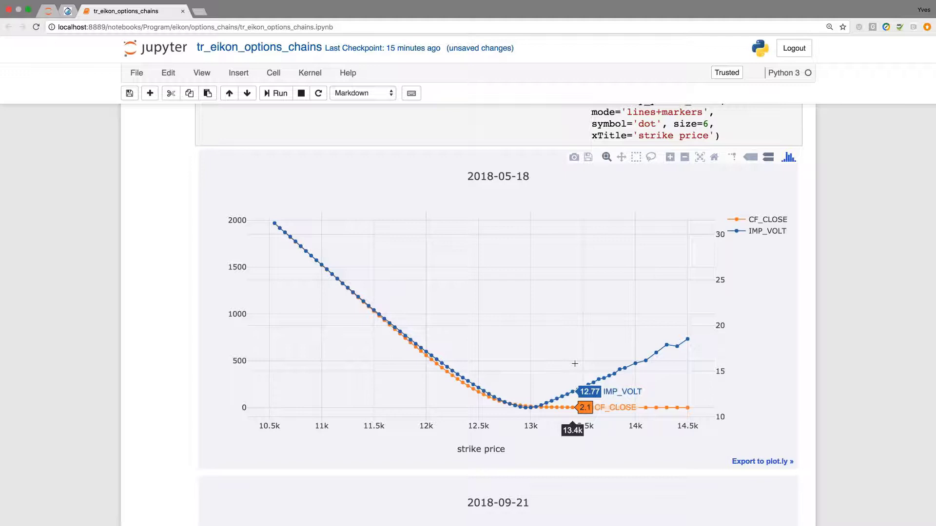
mouse_move(409, 356)
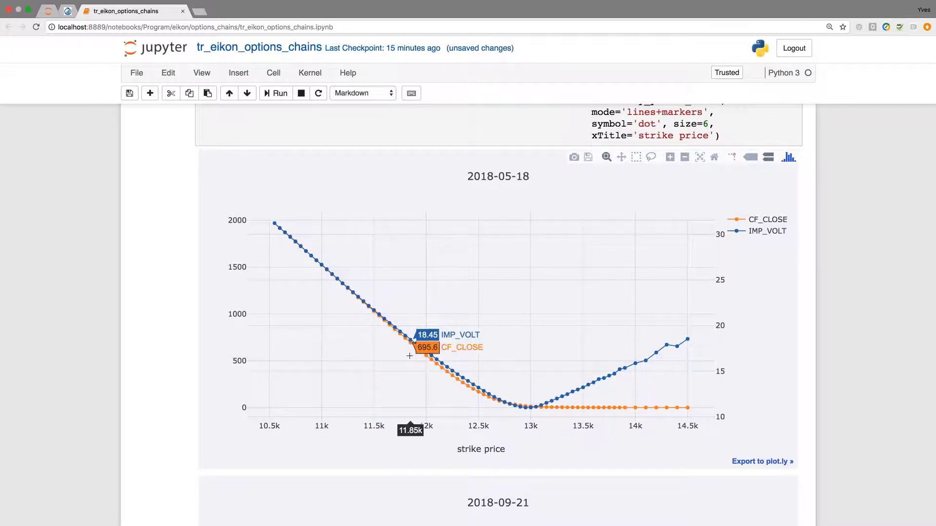
scroll("down", 3)
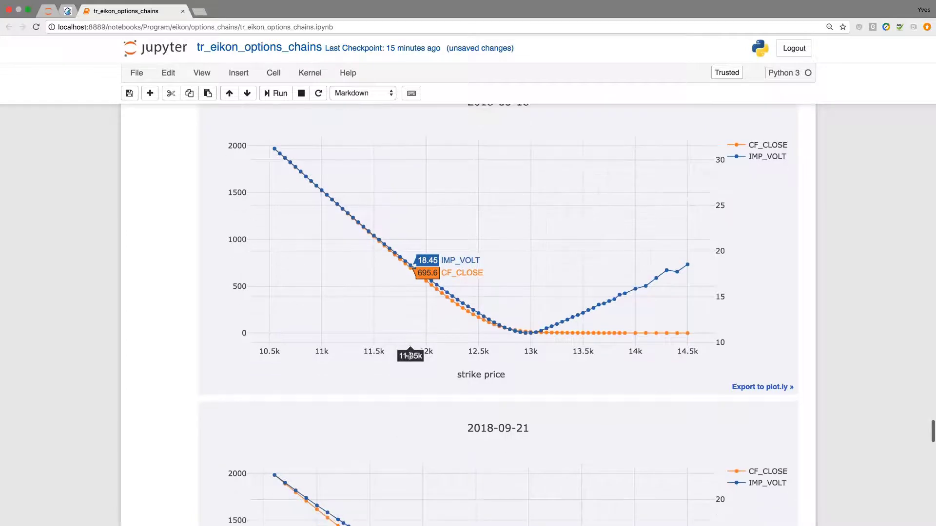
scroll("down", 3)
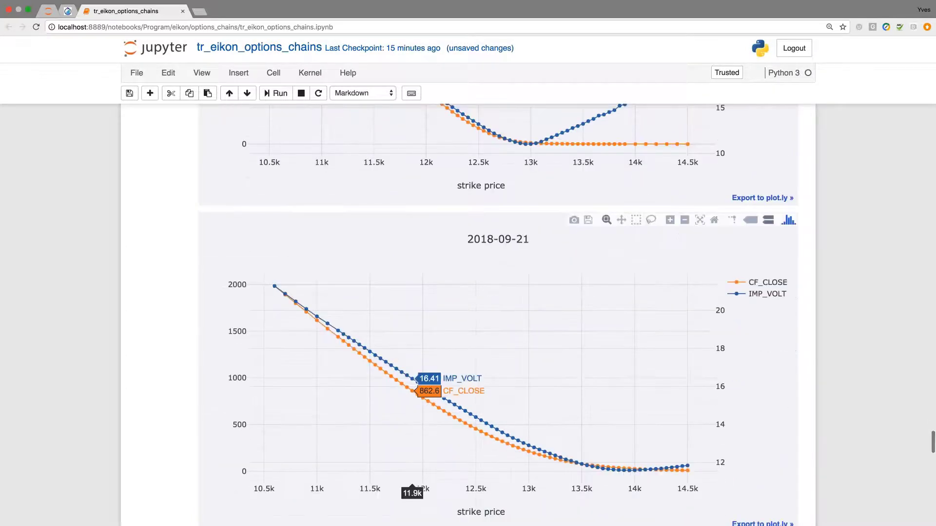
scroll("down", 3)
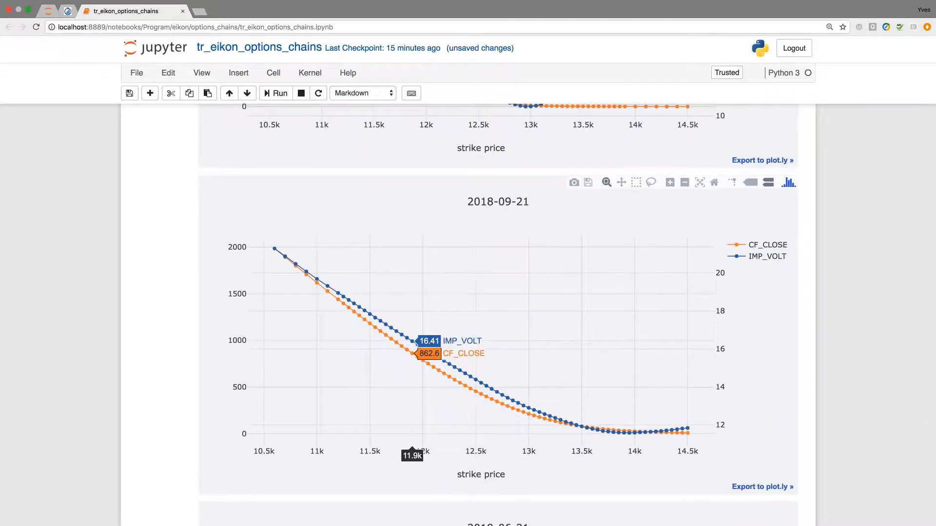
scroll("down", 3)
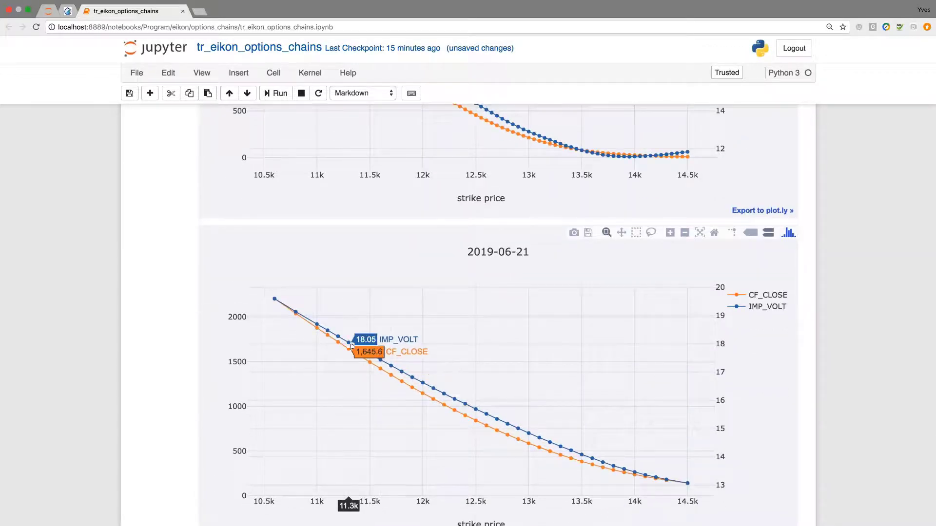
mouse_move(453, 411)
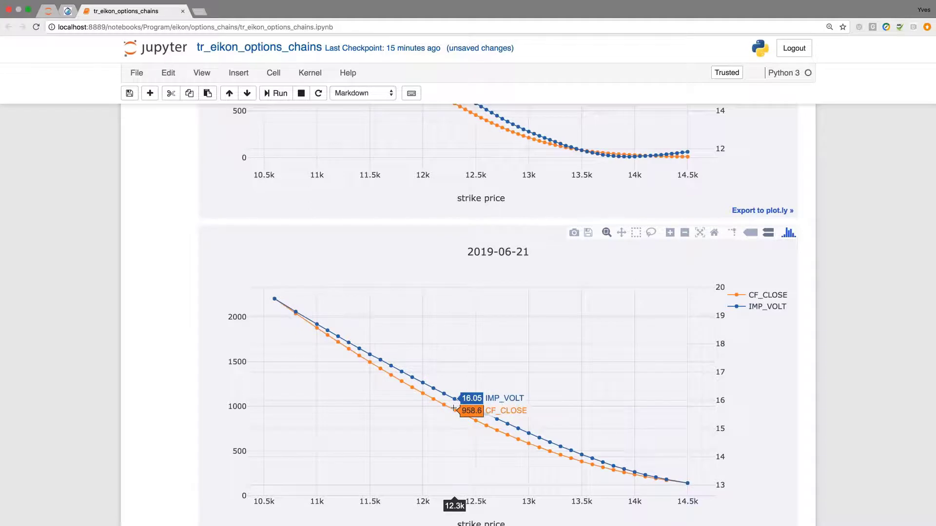
scroll("down", 3)
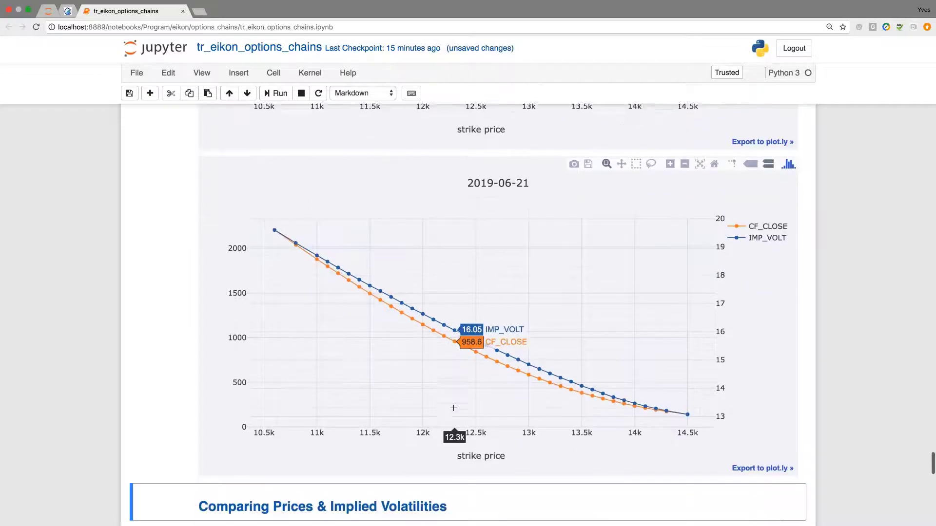
scroll("down", 3)
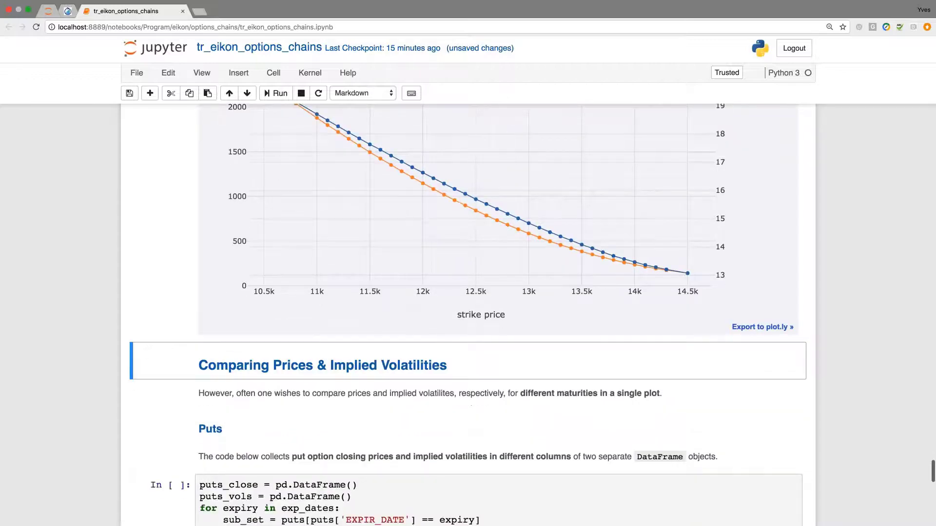
- Run the cell collecting puts_close and puts_vols per maturity into two DataFrames
scroll("down", 3)
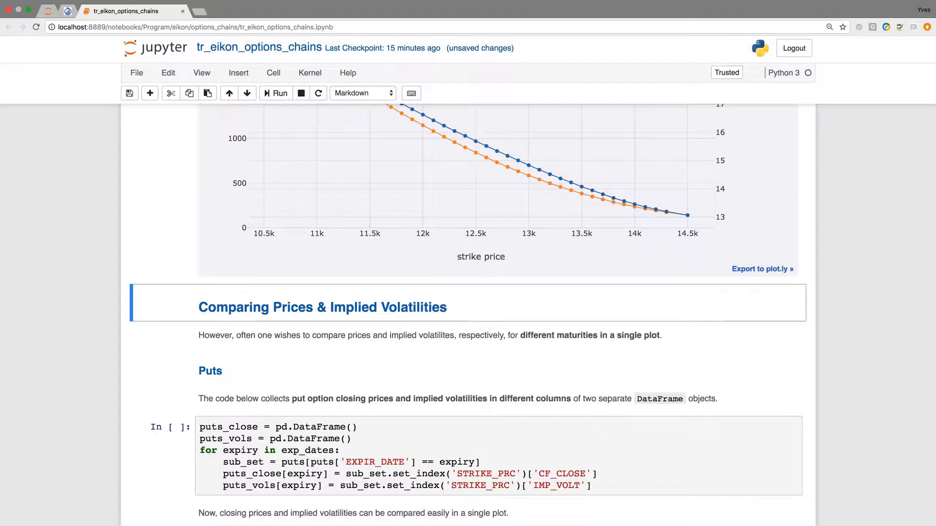
scroll("down", 3)
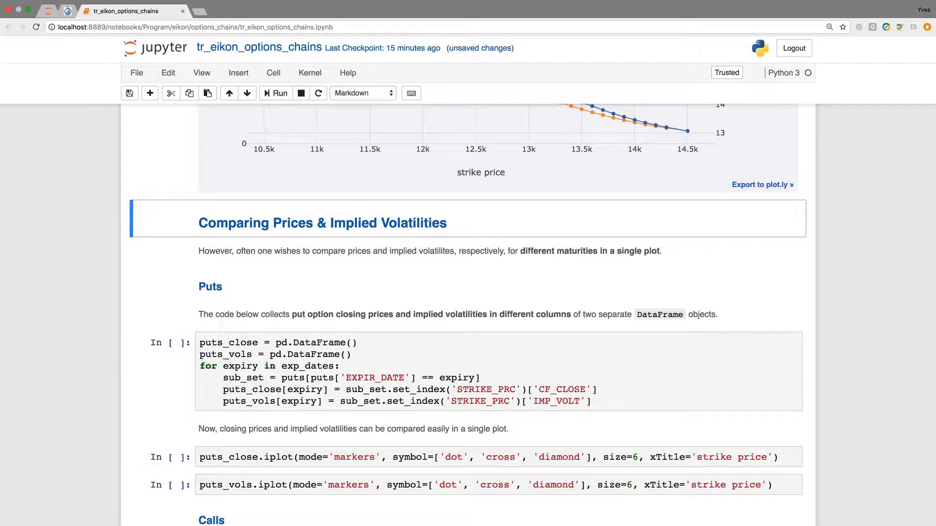
left_click(418, 315)
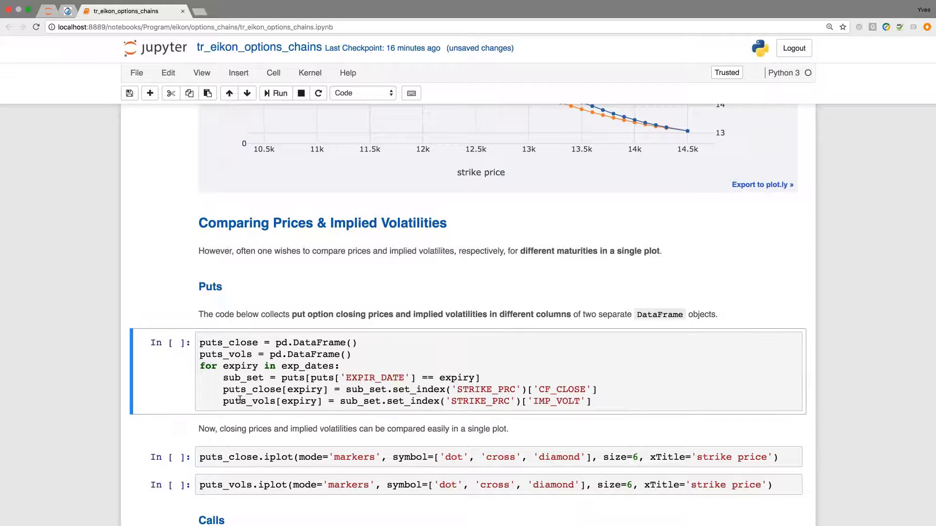
scroll("down", 3)
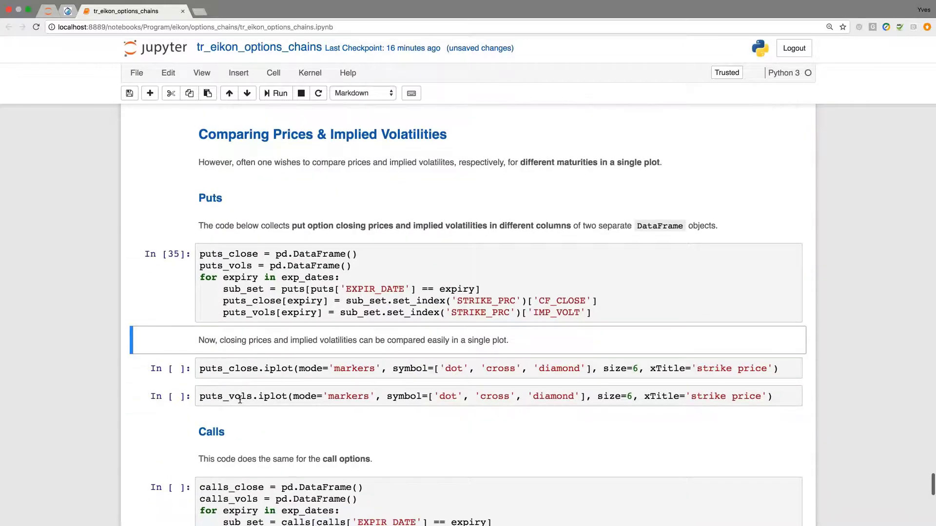
mouse_move(250, 387)
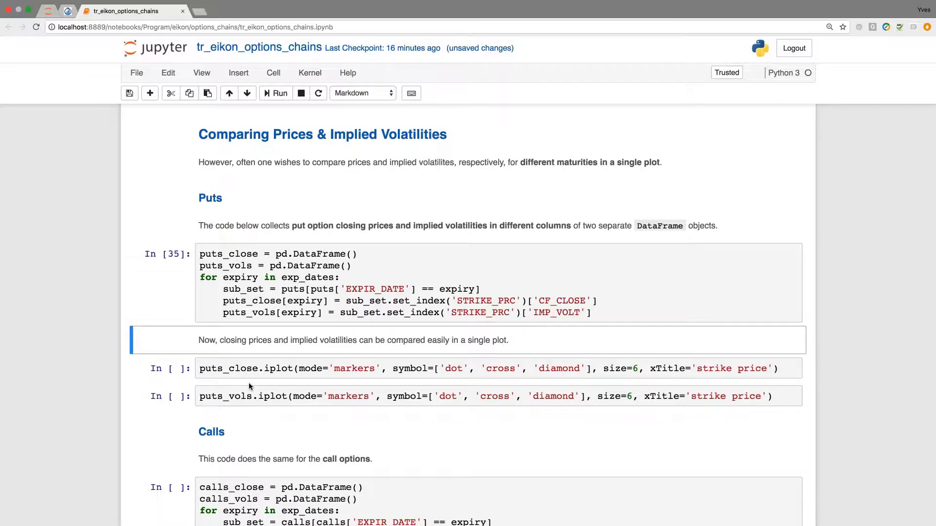
- Plot combined put closing prices across the three maturities with puts_close.iplot
left_click(275, 92)
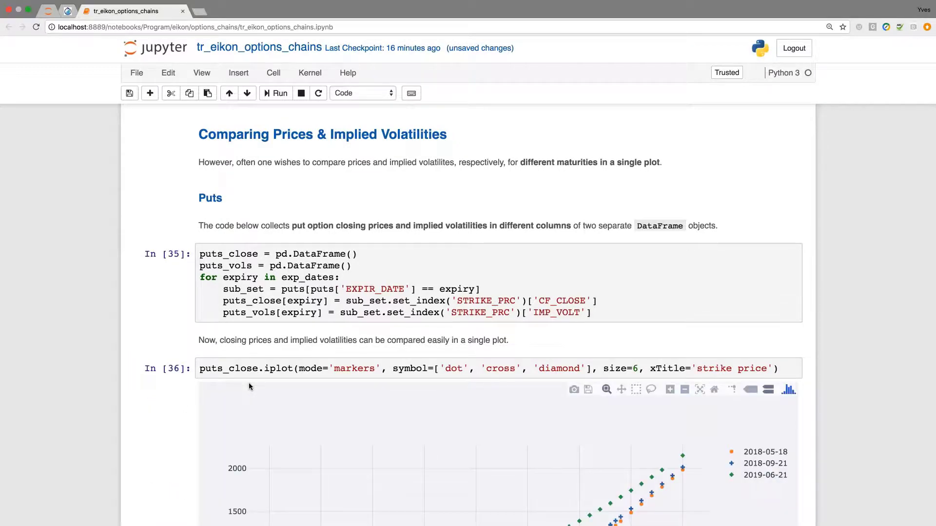
scroll("down", 3)
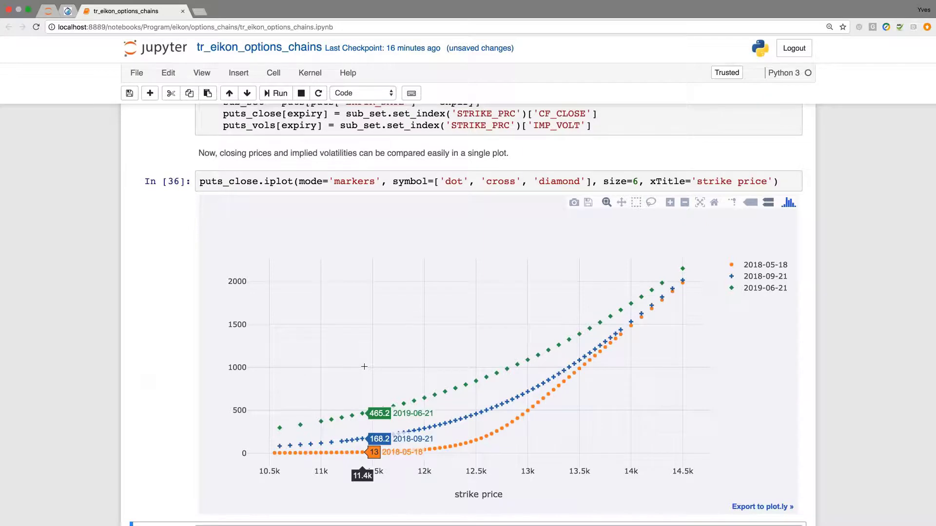
scroll("down", 3)
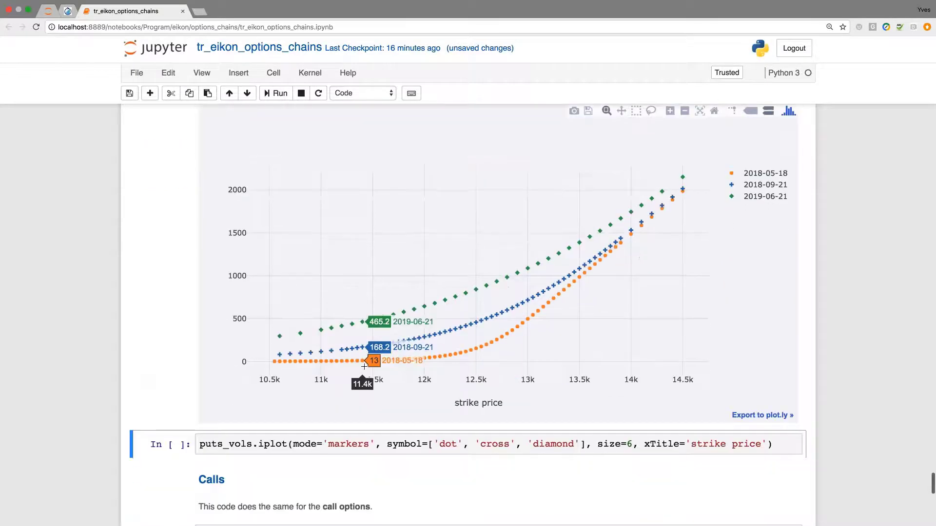
- Plot combined put implied volatilities, then run the calls_close/calls_vols collection cell
left_click(276, 94)
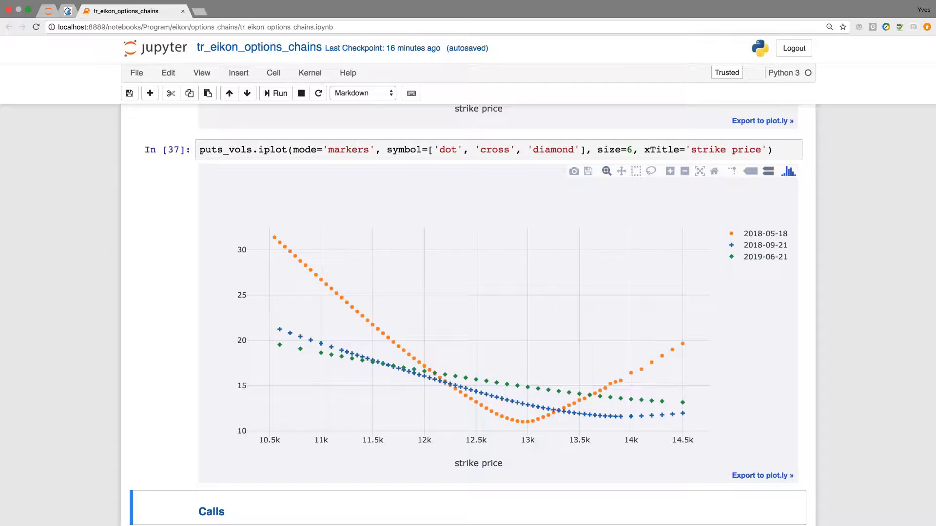
scroll("down", 3)
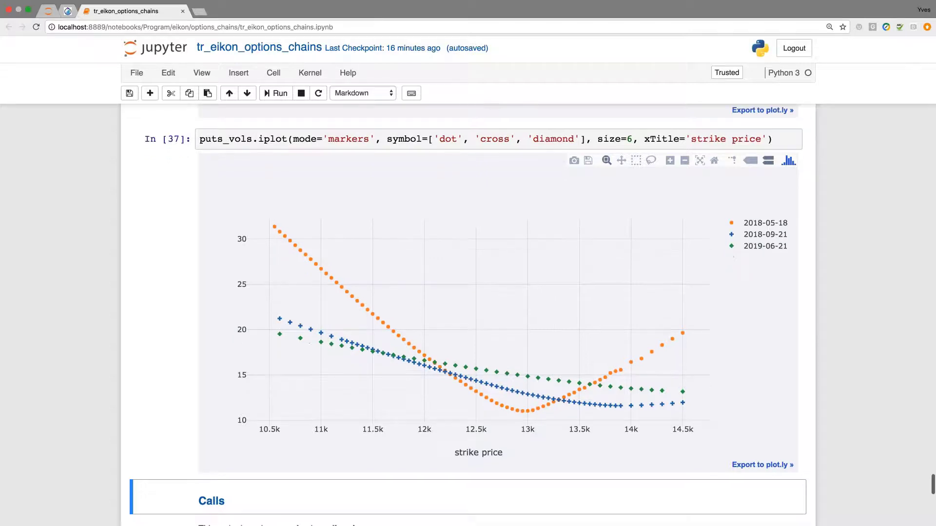
scroll("down", 3)
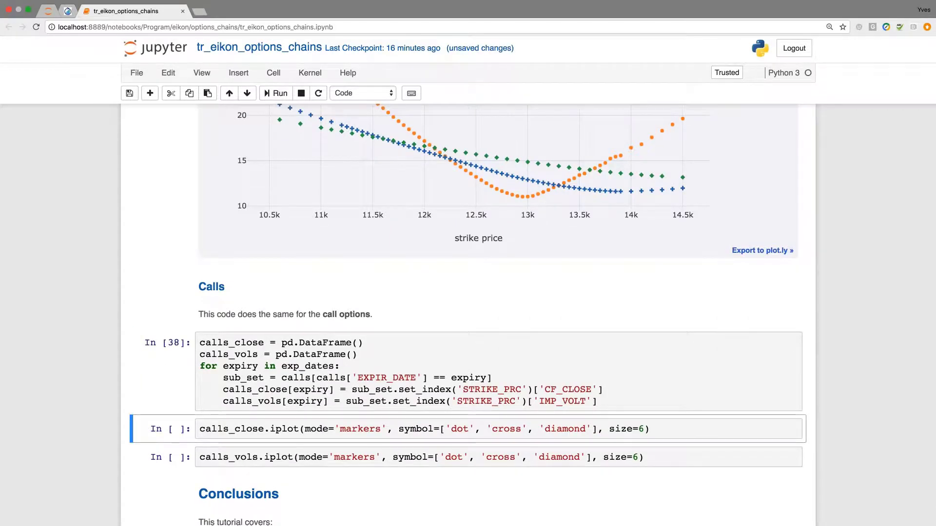
- Plot combined call closing prices and implied volatilities for all three maturities
left_click(275, 94)
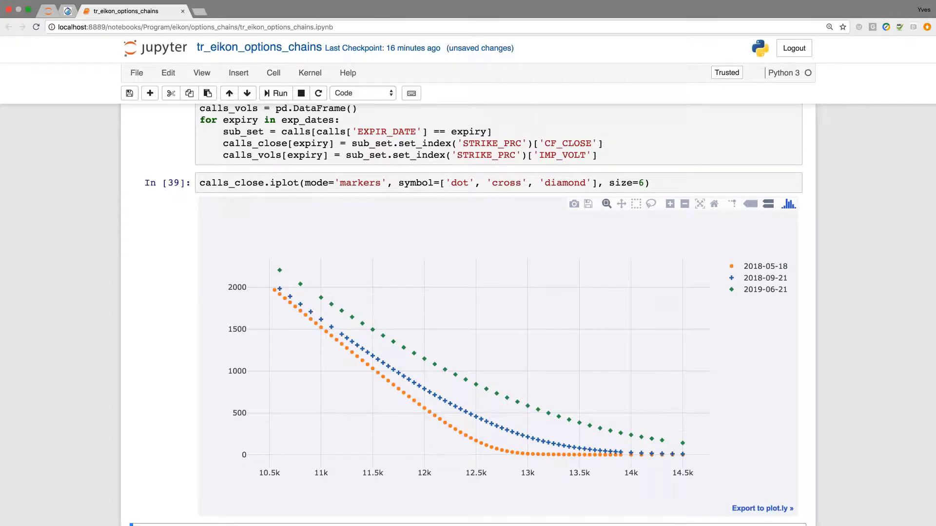
scroll("down", 3)
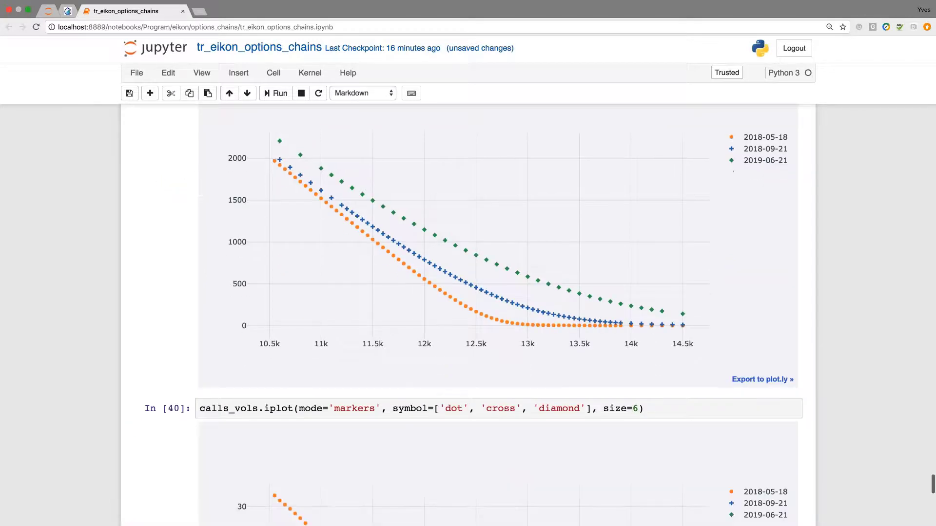
scroll("down", 3)
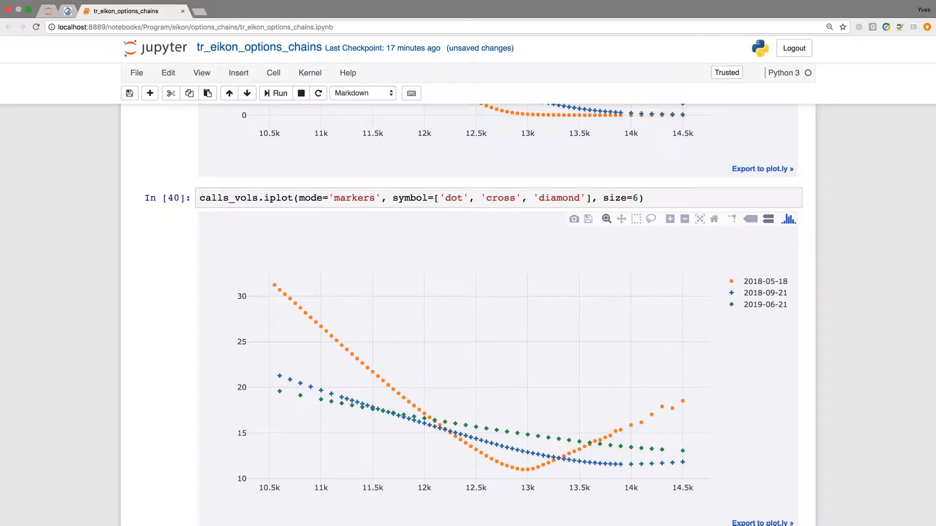
scroll("down", 3)
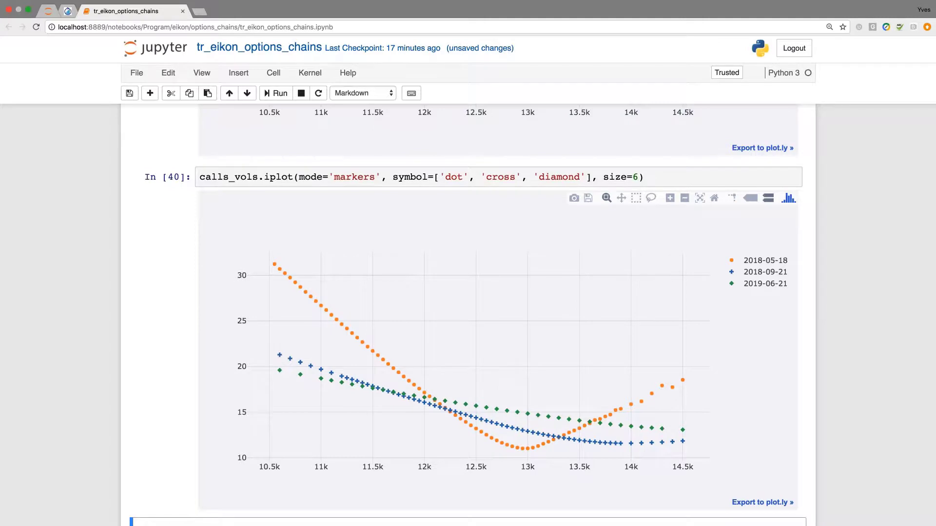
scroll("down", 3)
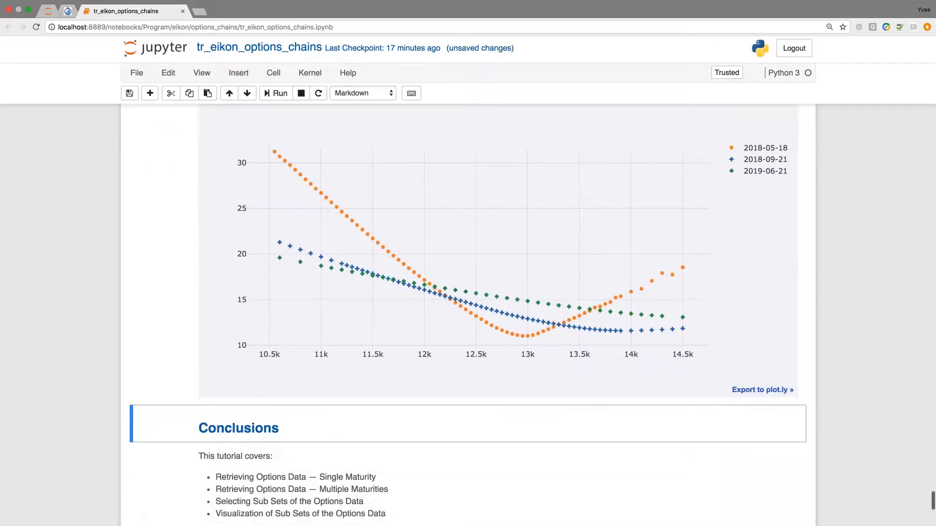
scroll("down", 3)
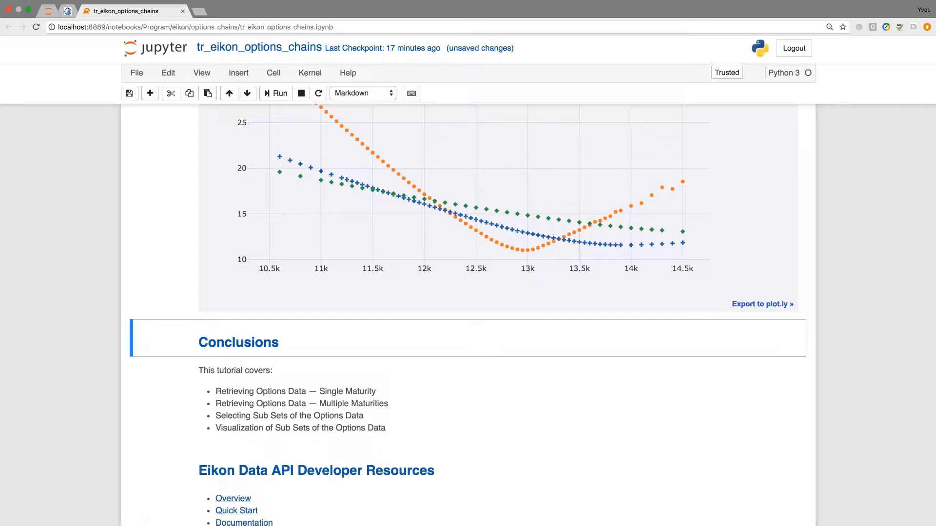
scroll("down", 3)
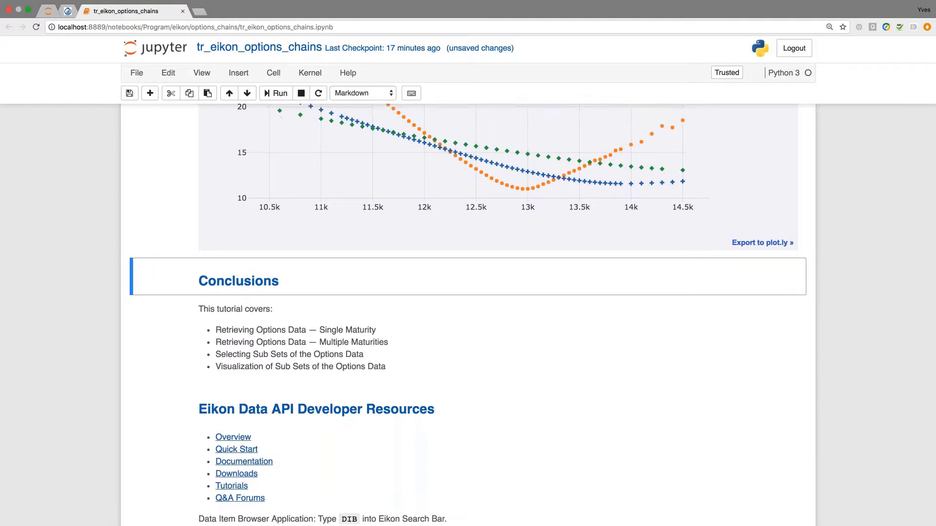
scroll("down", 3)
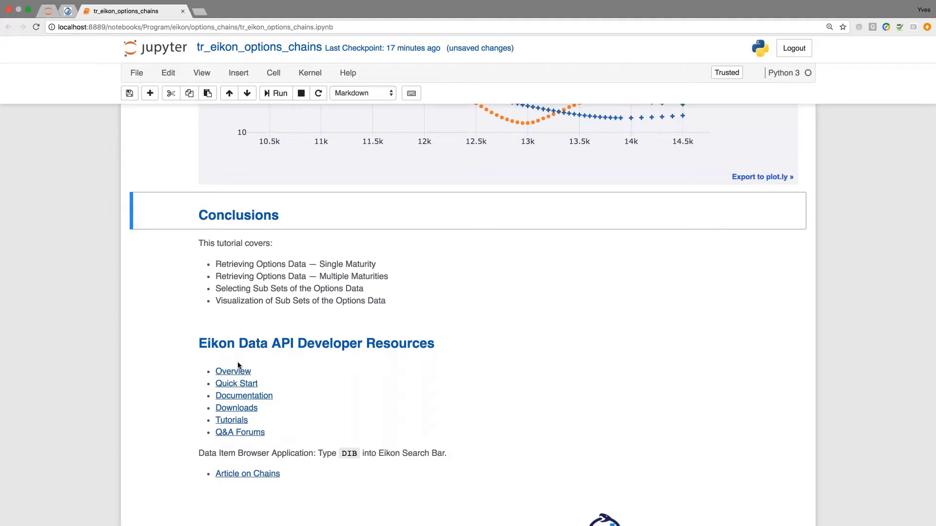
mouse_move(236, 477)
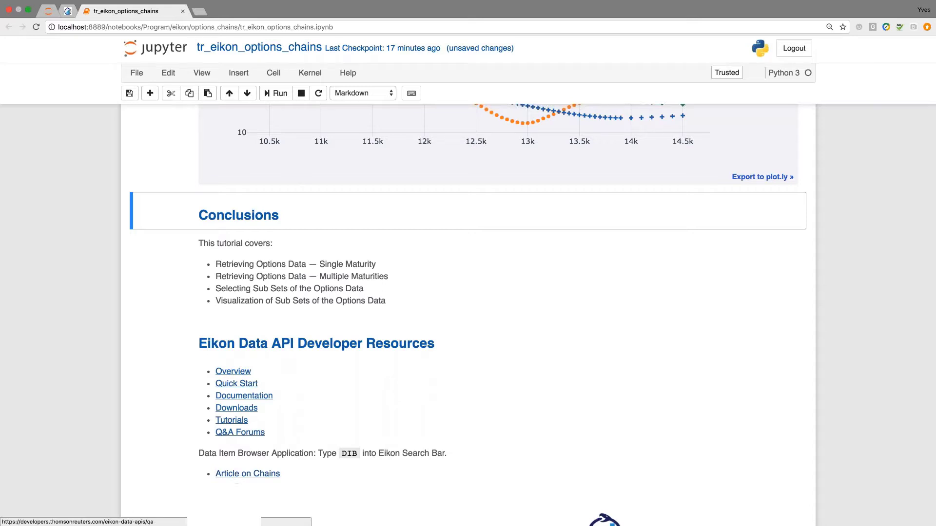
mouse_move(175, 310)
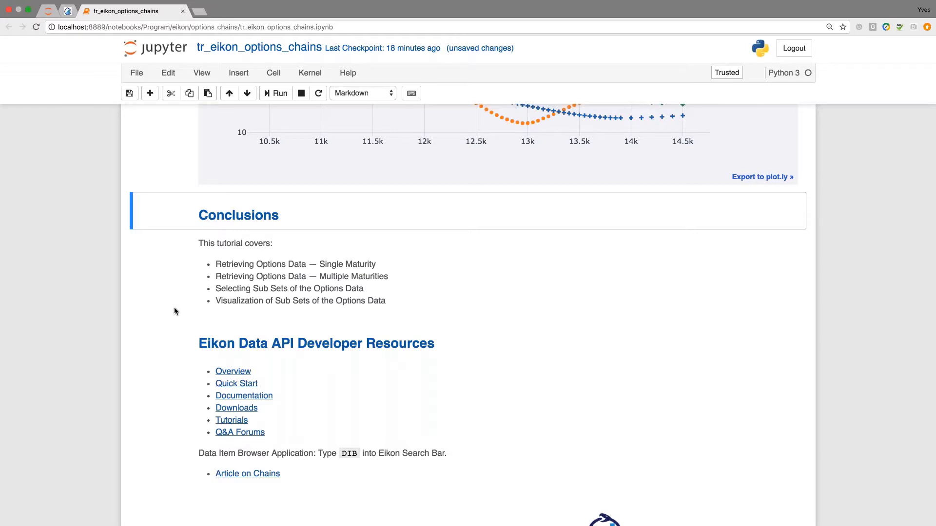
mouse_move(100, 84)
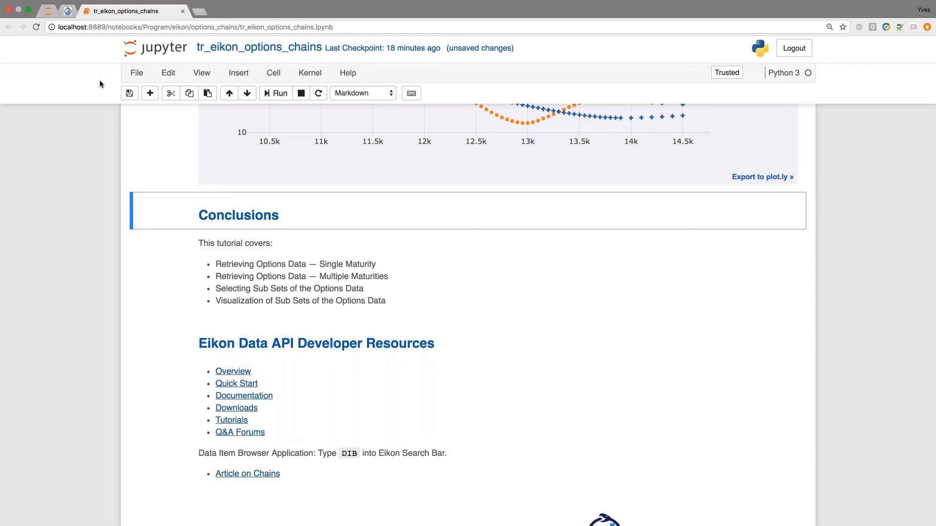